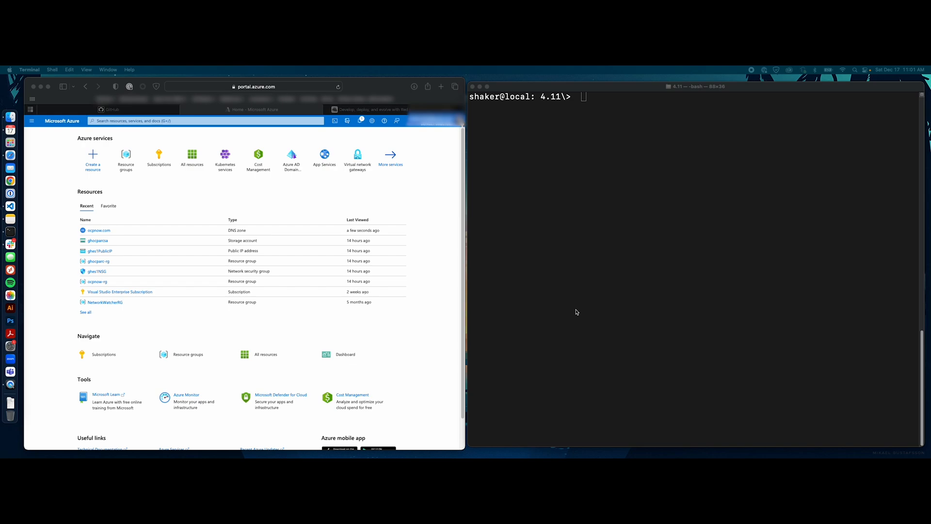
mouse_move(222, 280)
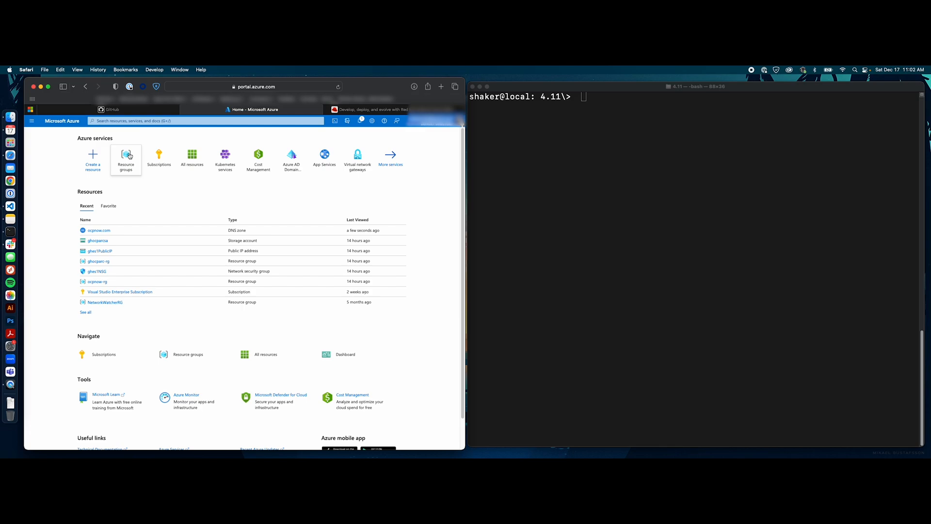
Check the ocpnow-rg resource group's DNS zone, then return to the resource groups list.
click(125, 159)
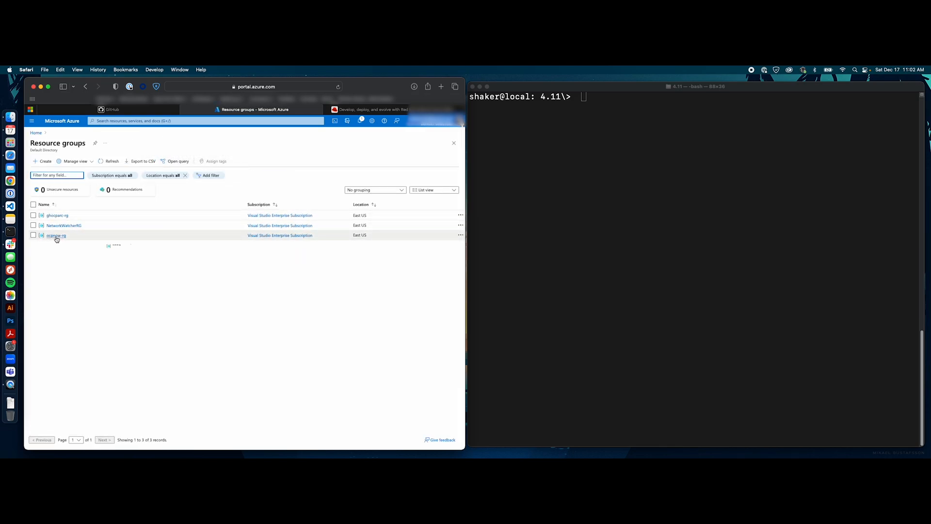
click(56, 236)
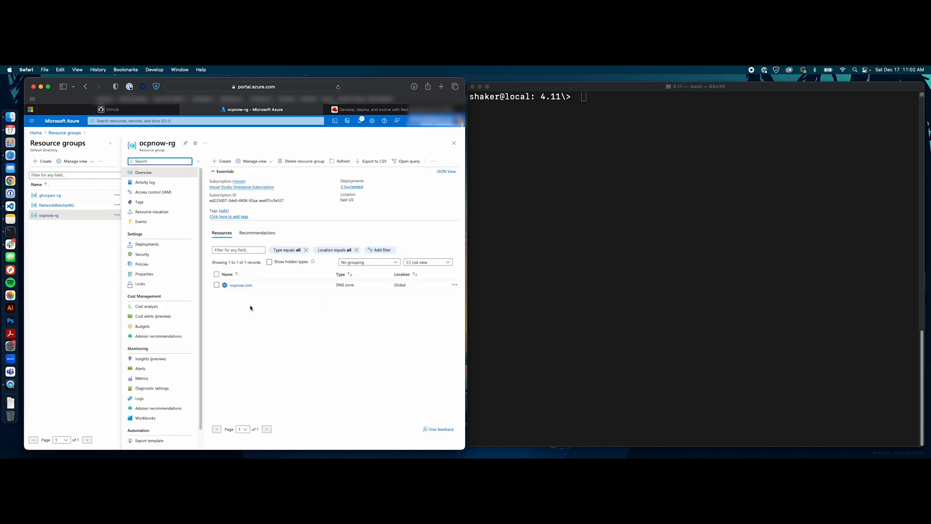
click(241, 285)
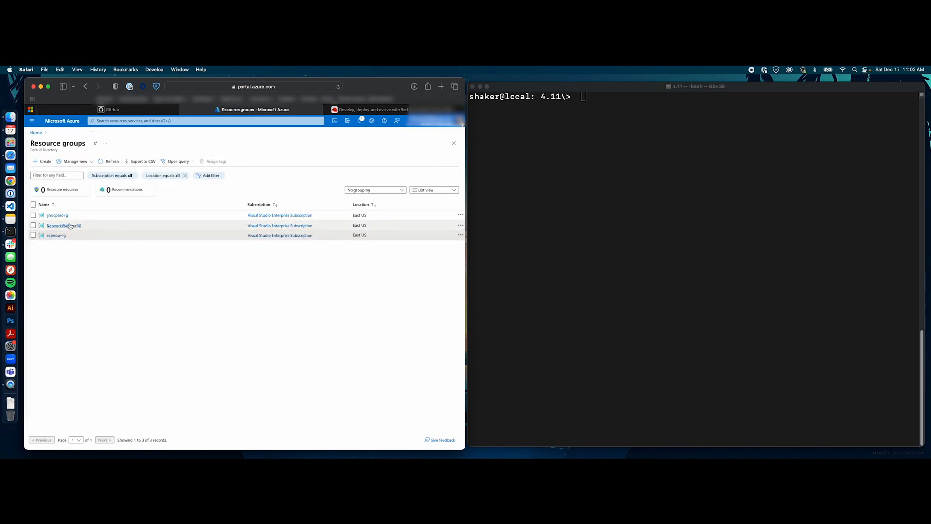
Inspect ghocparc-rg's ghes1VNET subnets and ghes1NSG rules, then return to Resource groups.
click(58, 215)
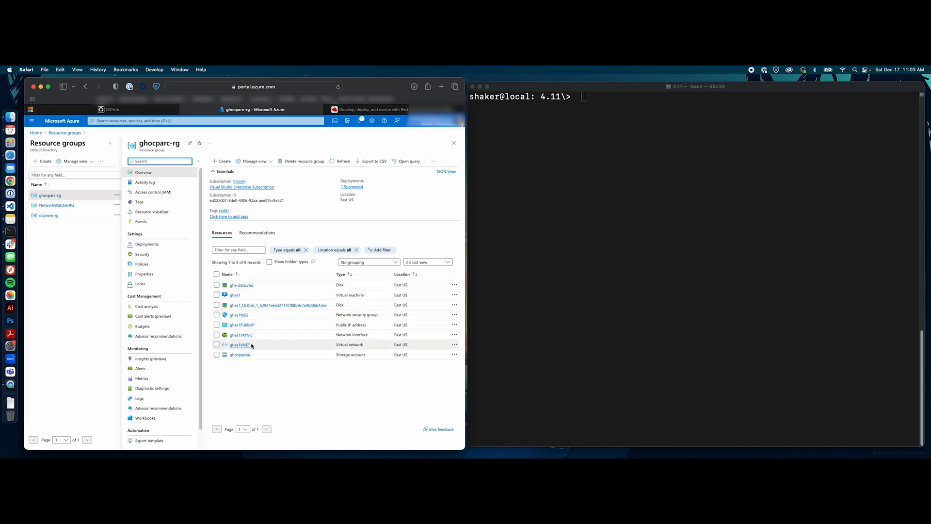
click(239, 344)
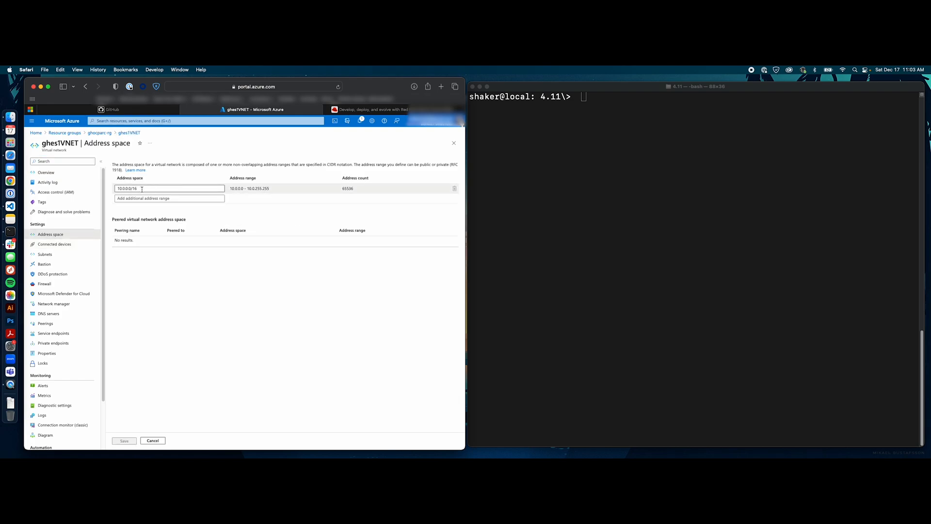
click(45, 254)
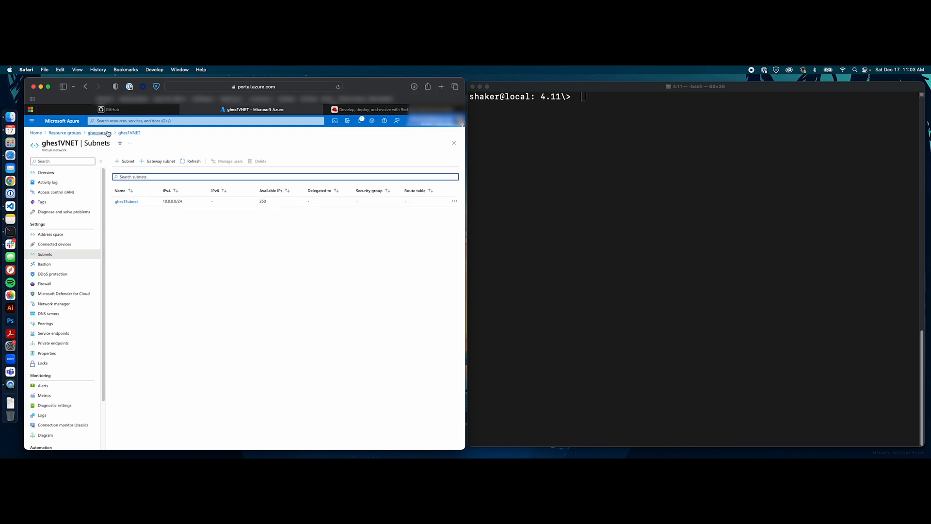
click(98, 132)
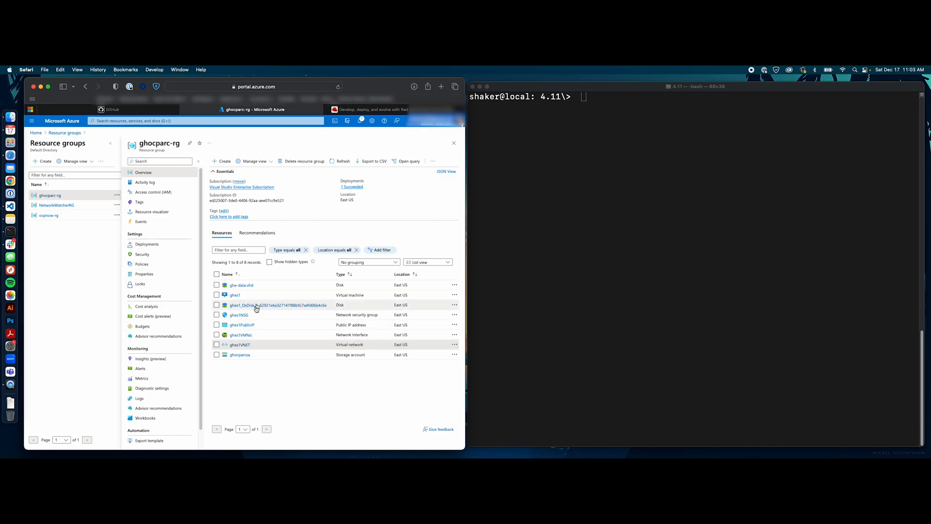
click(237, 315)
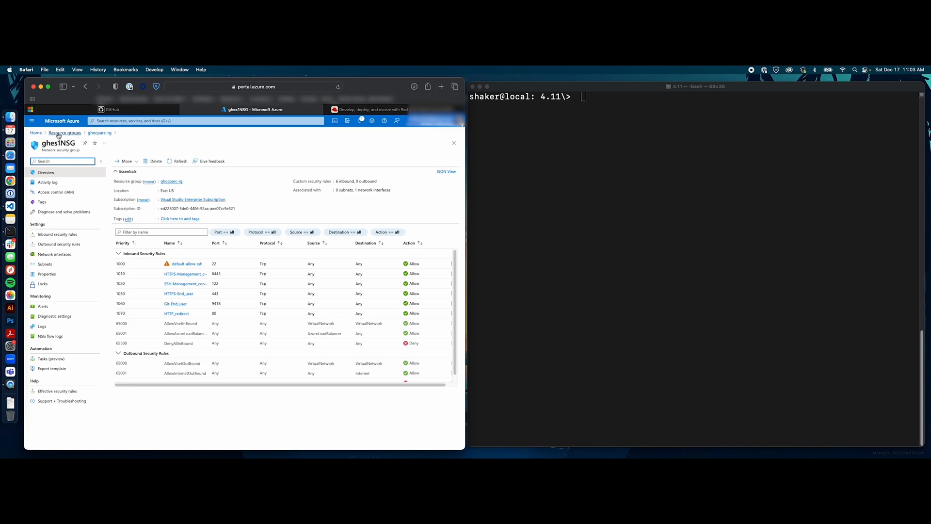
click(64, 133)
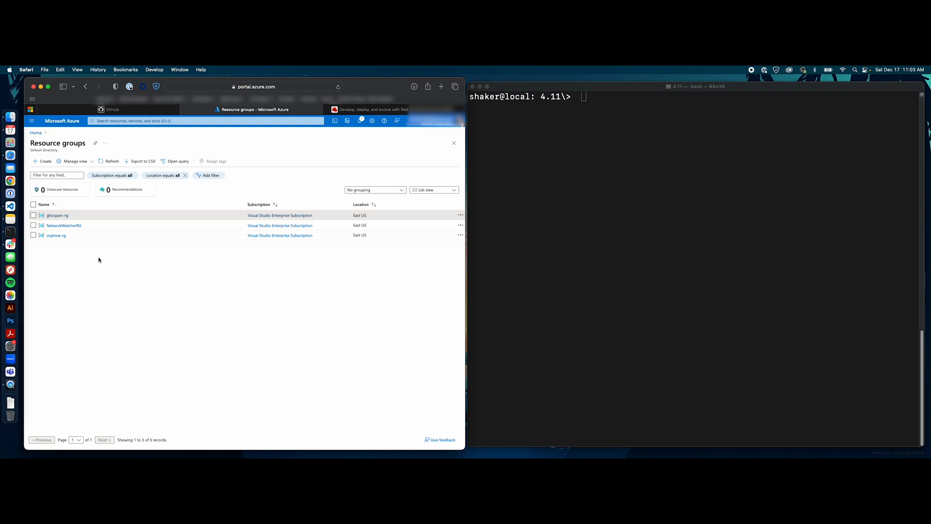
mouse_move(221, 291)
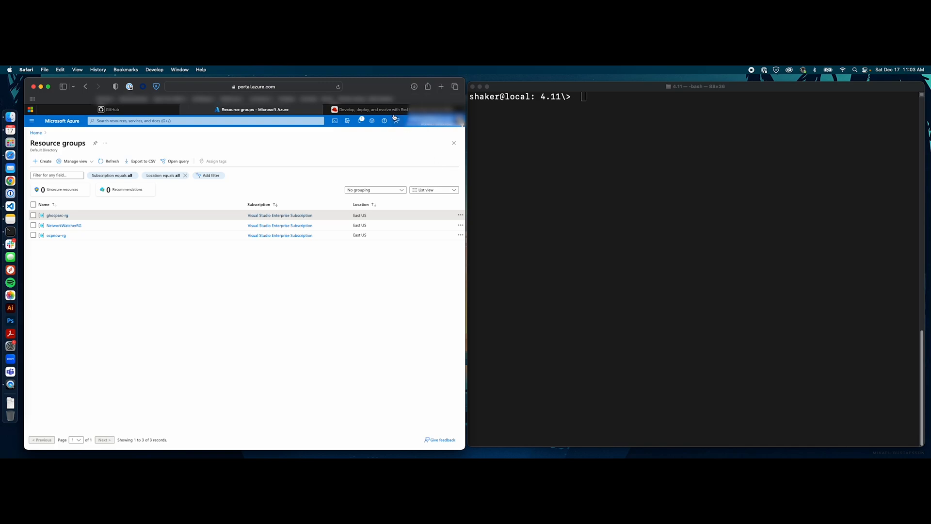
Log in to the Red Hat Hybrid Cloud Console and open OpenShift Clusters.
click(368, 109)
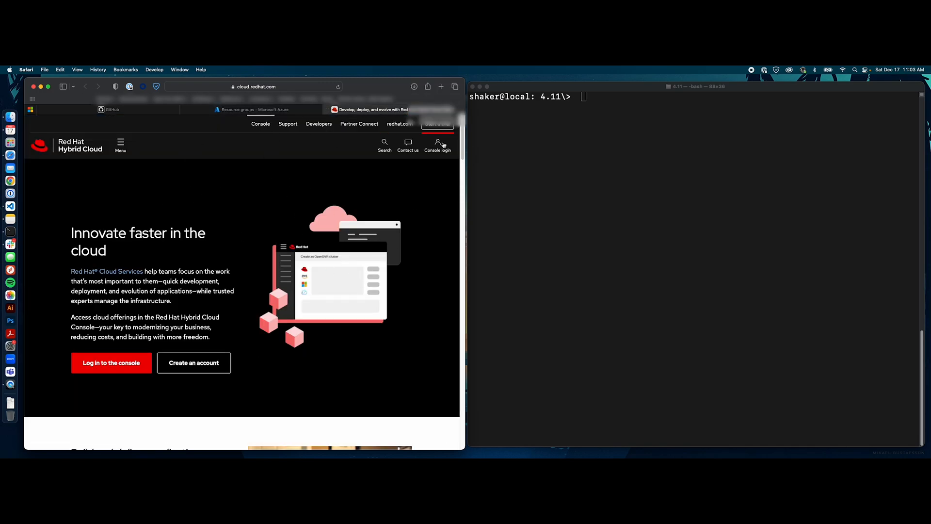
click(111, 362)
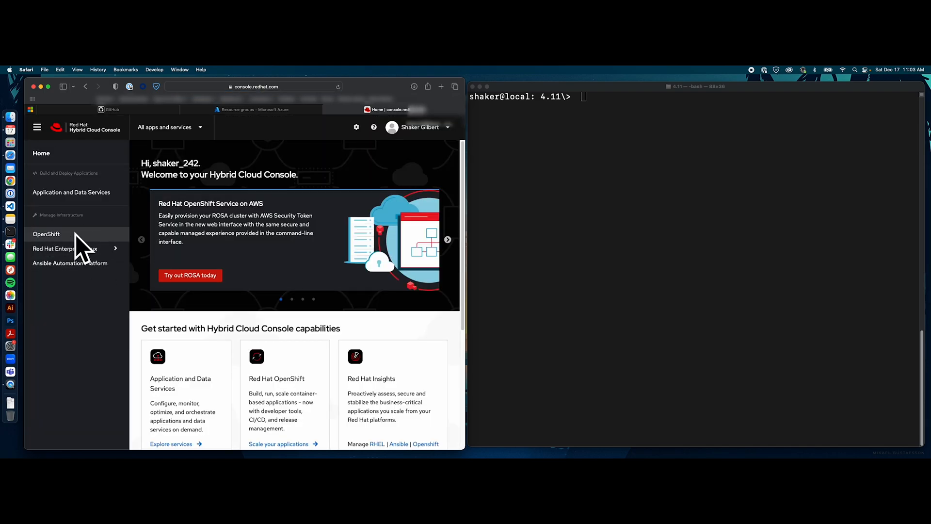
click(46, 233)
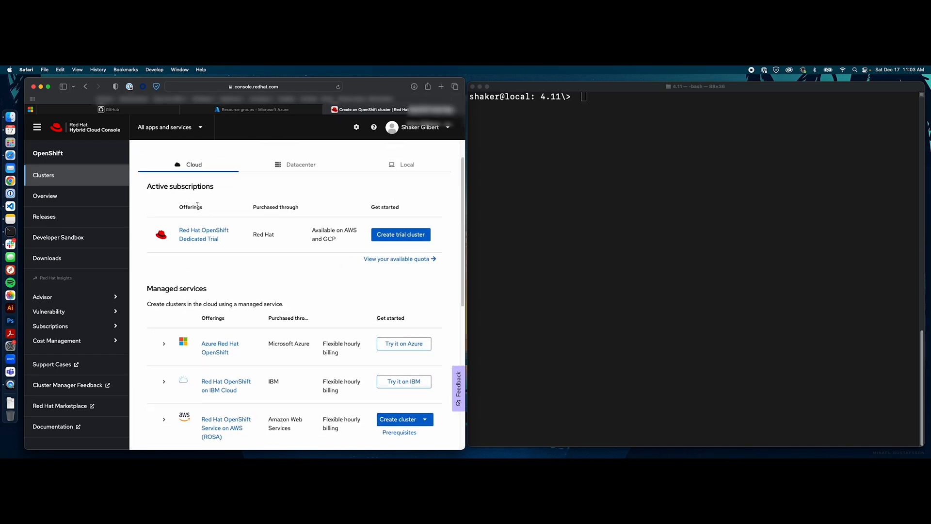
scroll(down, 3)
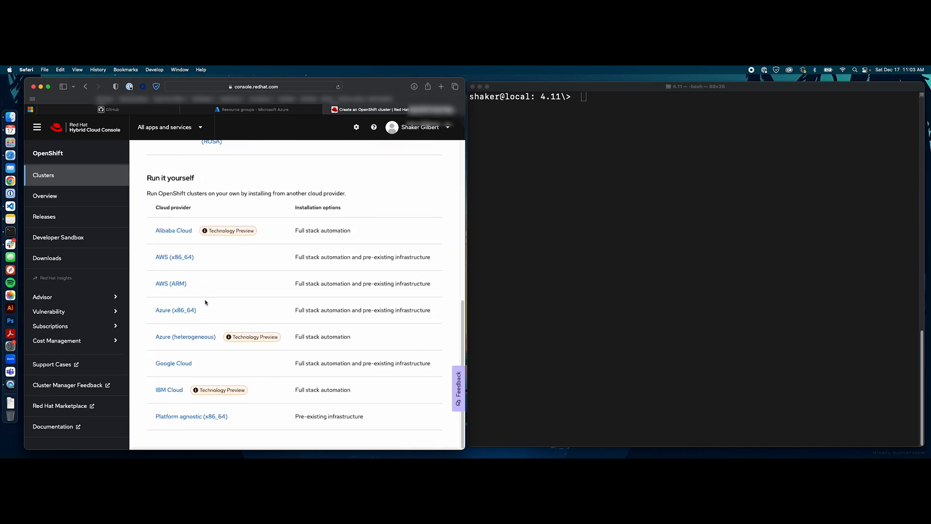
Review the automated Azure (x86_64) installer page with macOS selected, then return to Azure.
click(176, 310)
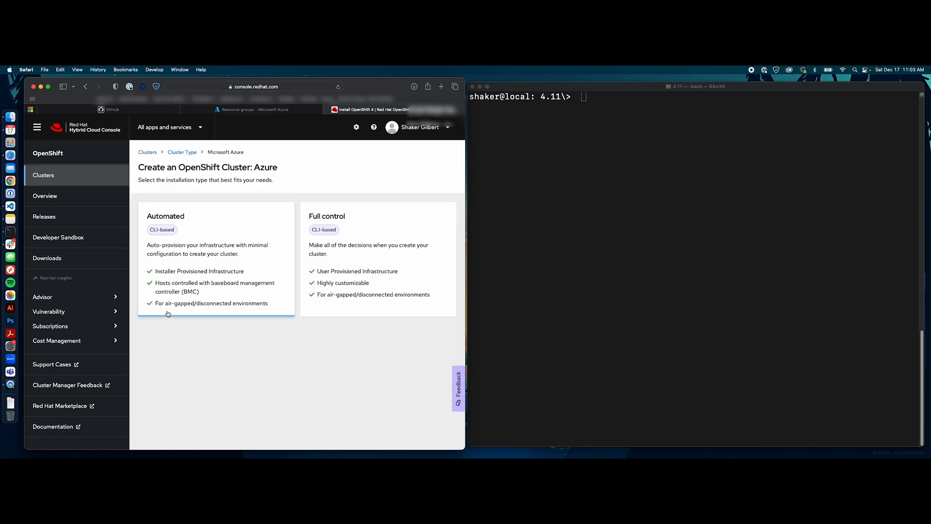
click(216, 262)
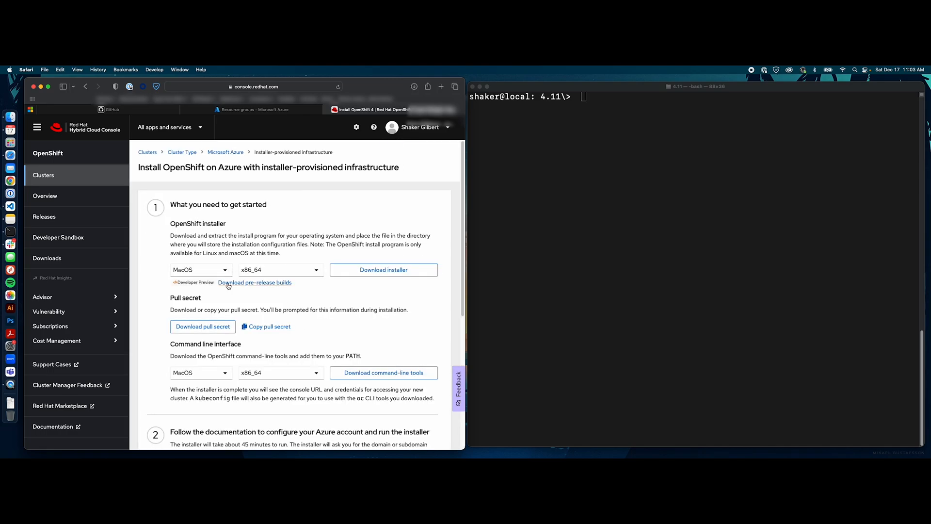
double_click(198, 223)
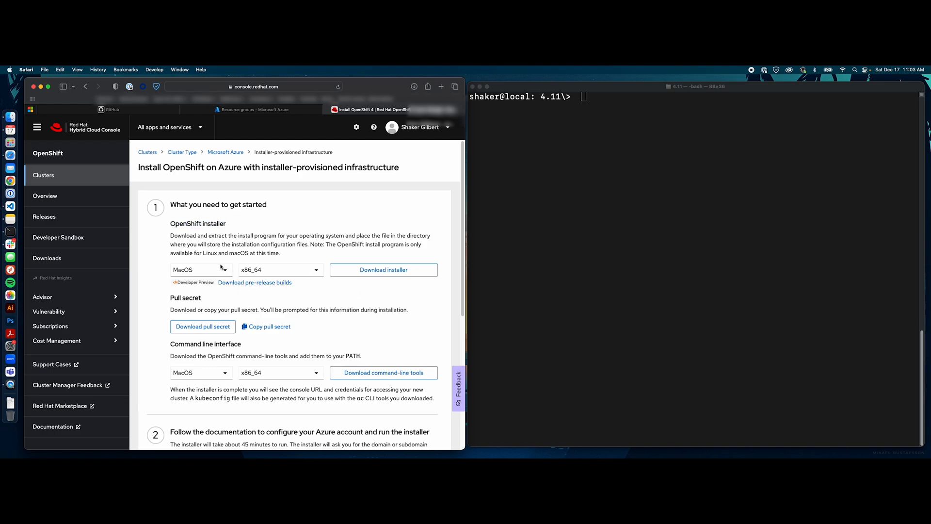
click(199, 269)
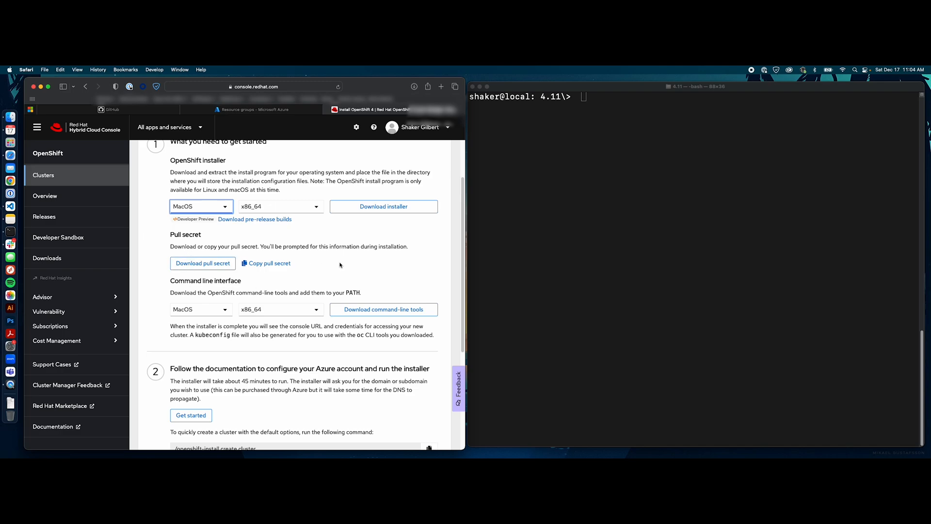
mouse_move(240, 332)
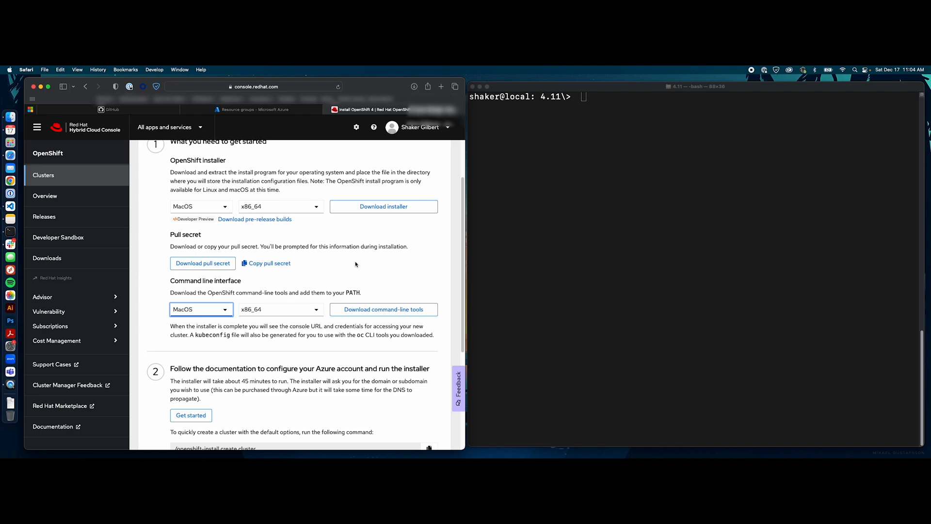
scroll(down, 3)
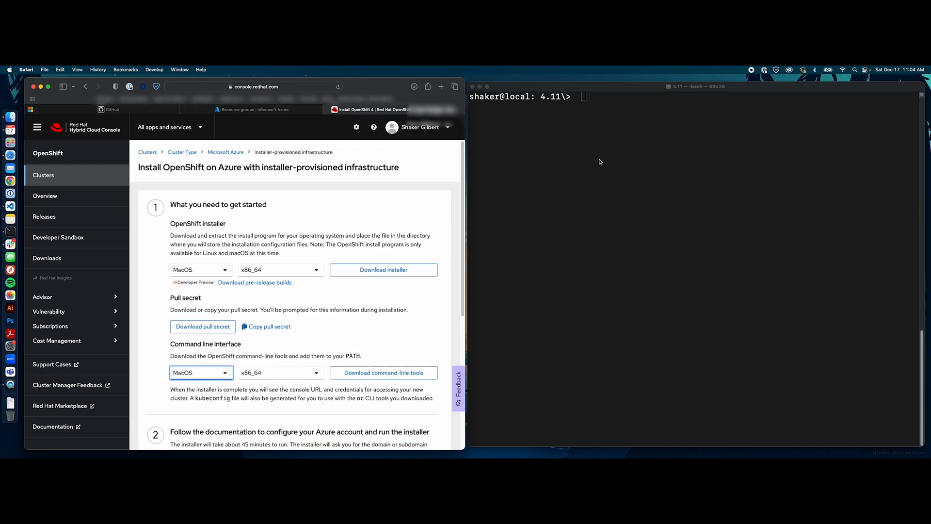
mouse_move(262, 122)
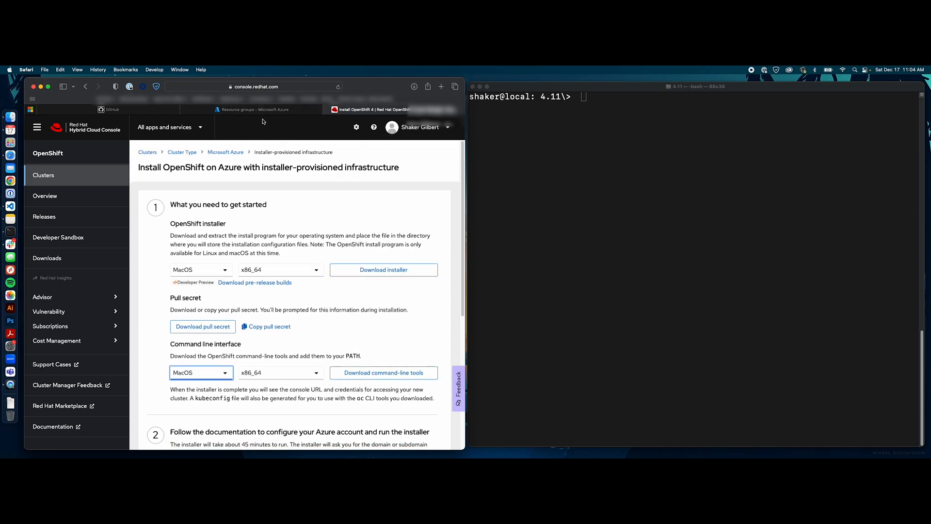
click(254, 109)
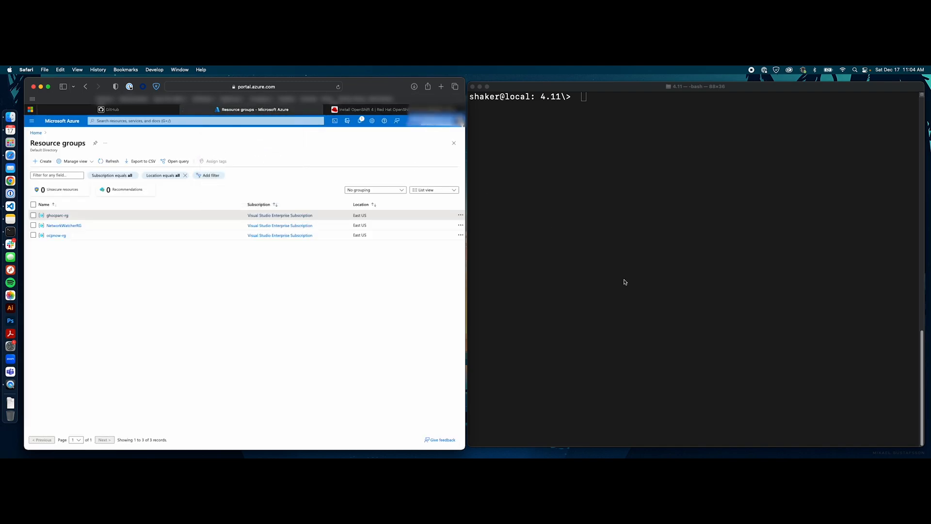
Run ./openshift-install create install-config --dir=test.
text(ls)
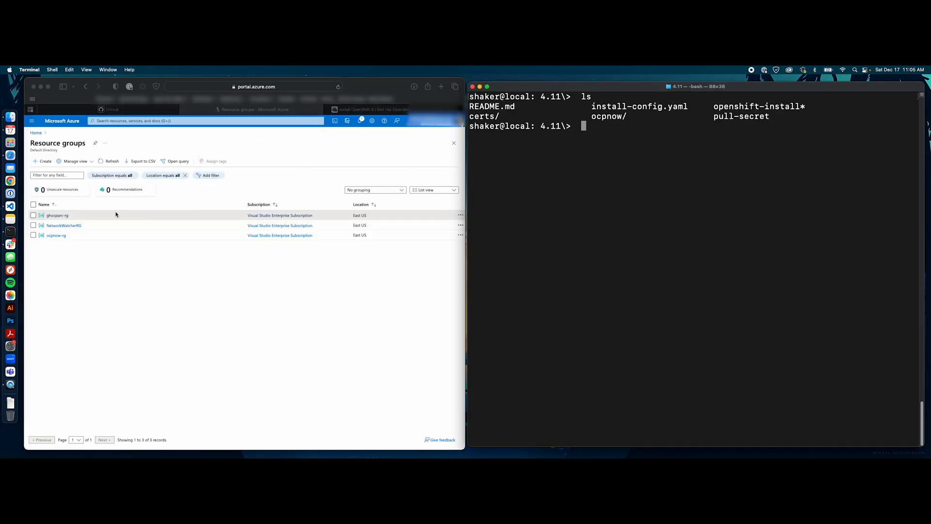
mouse_move(61, 248)
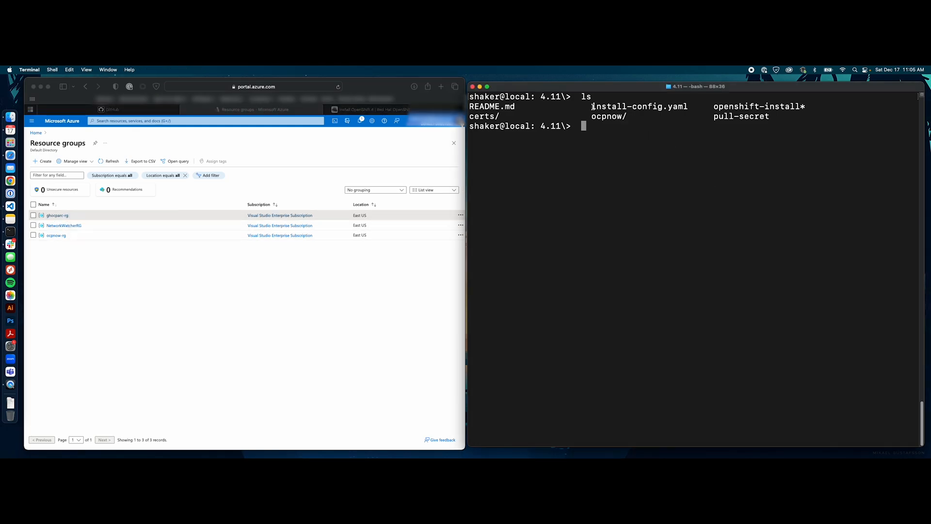
double_click(640, 106)
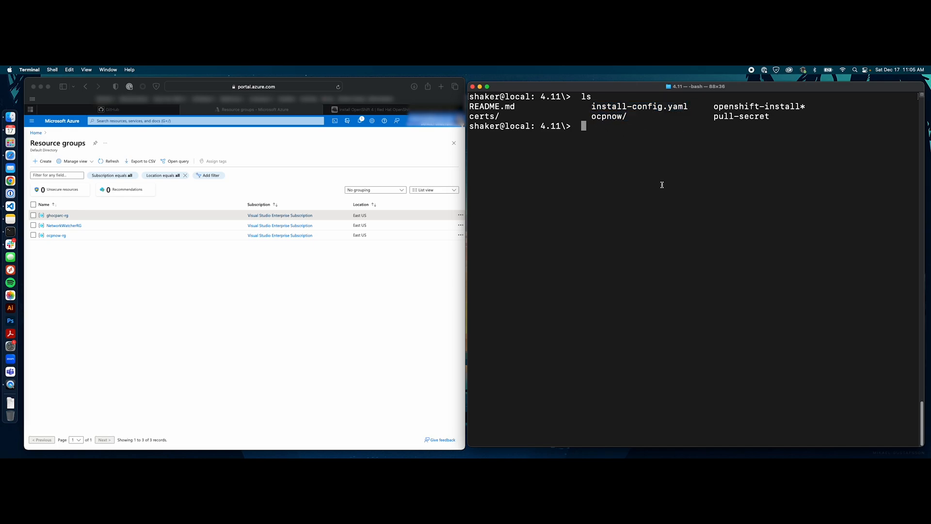
mouse_move(618, 201)
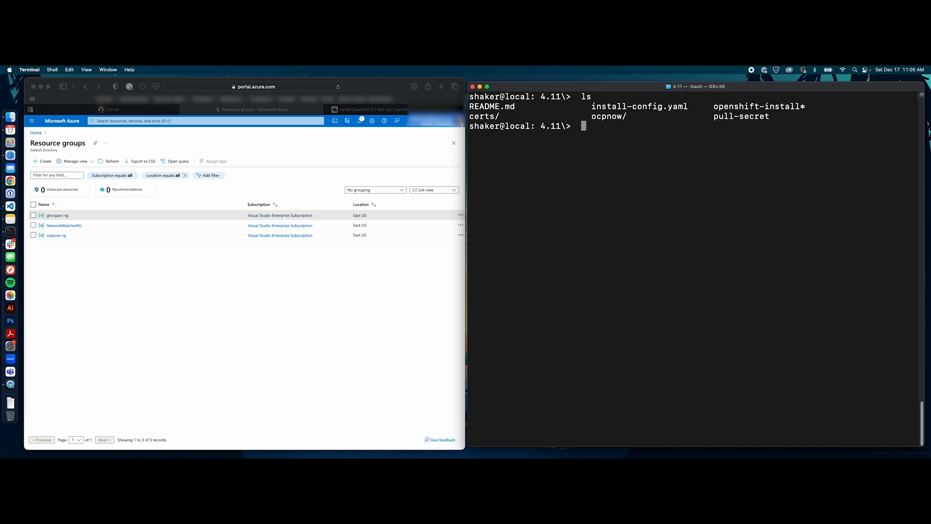
text(.)
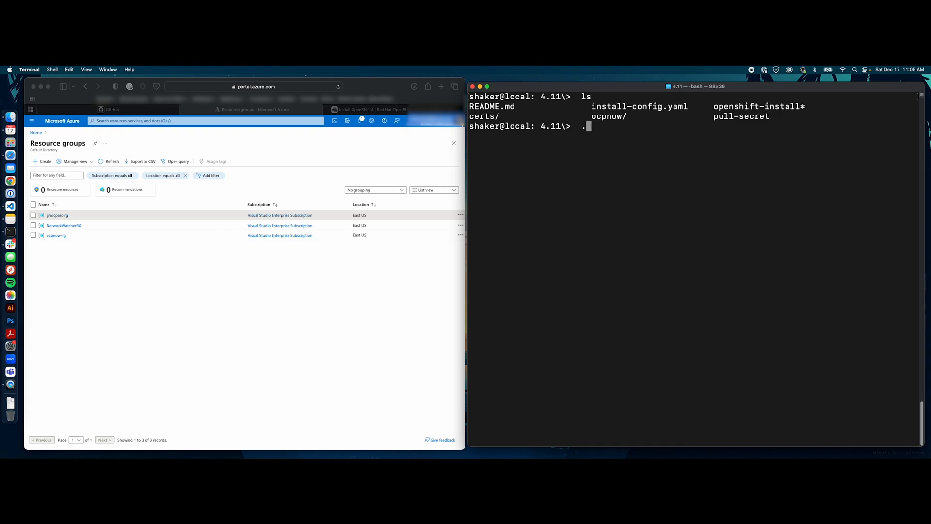
text(./openshift-install)
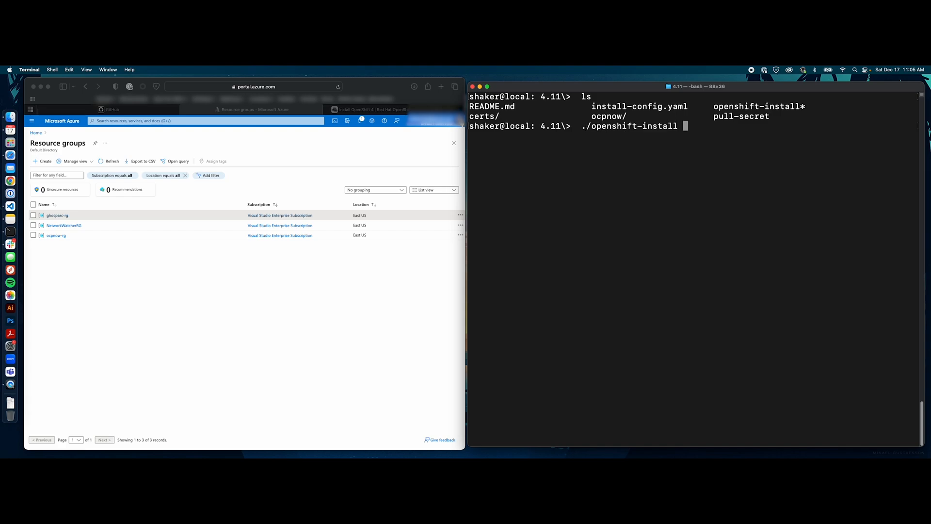
text(create install)
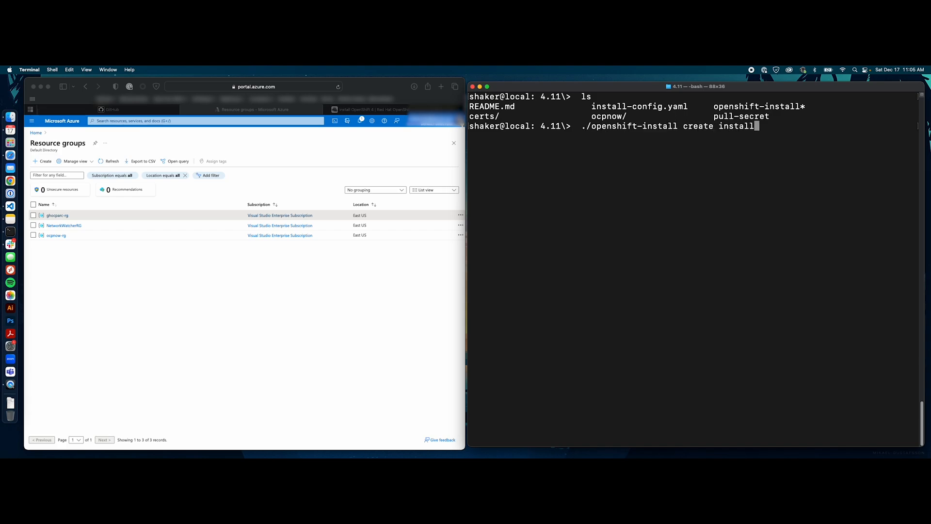
text(-config --dir)
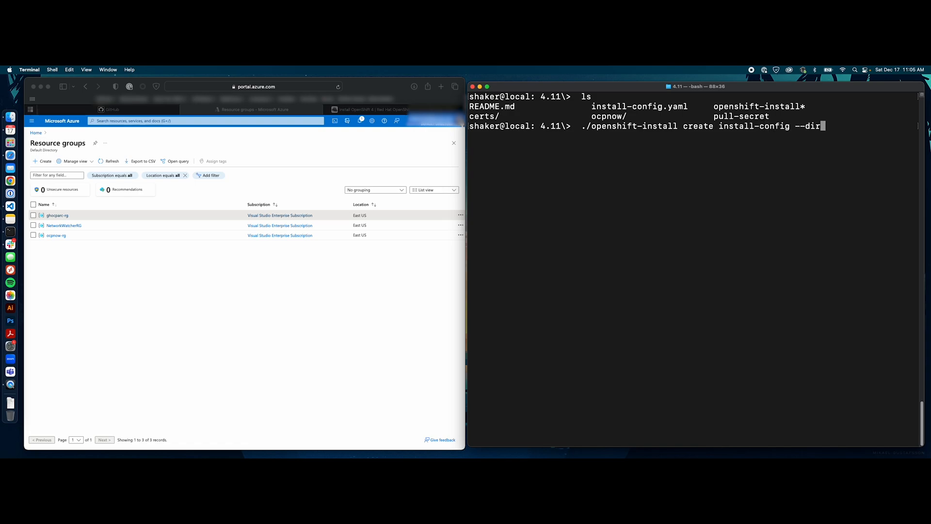
text(test)
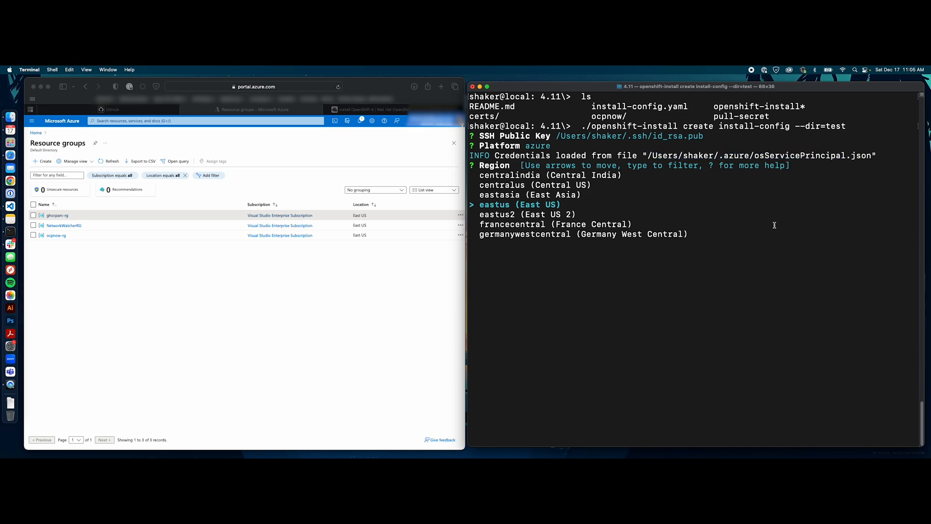
Answer region eastus and cluster name redtest, then abort at the pull secret prompt.
key(enter)
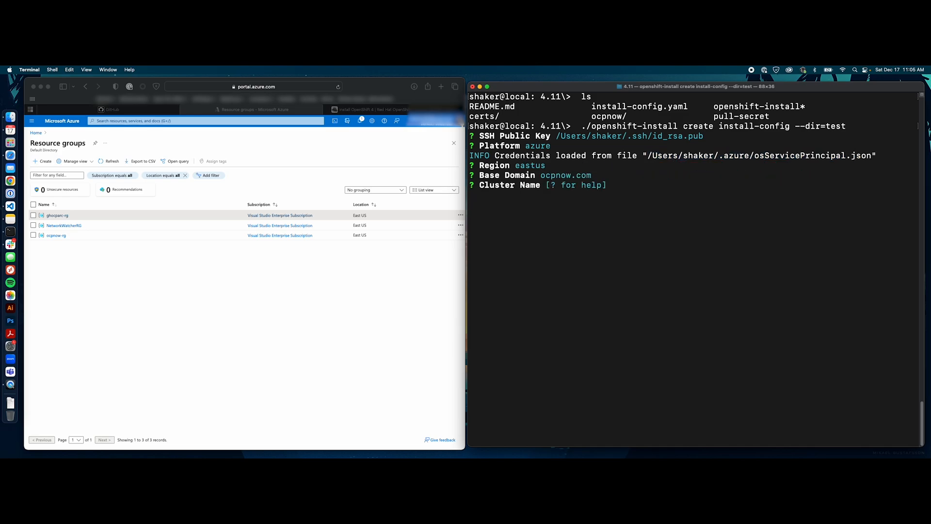
text(re)
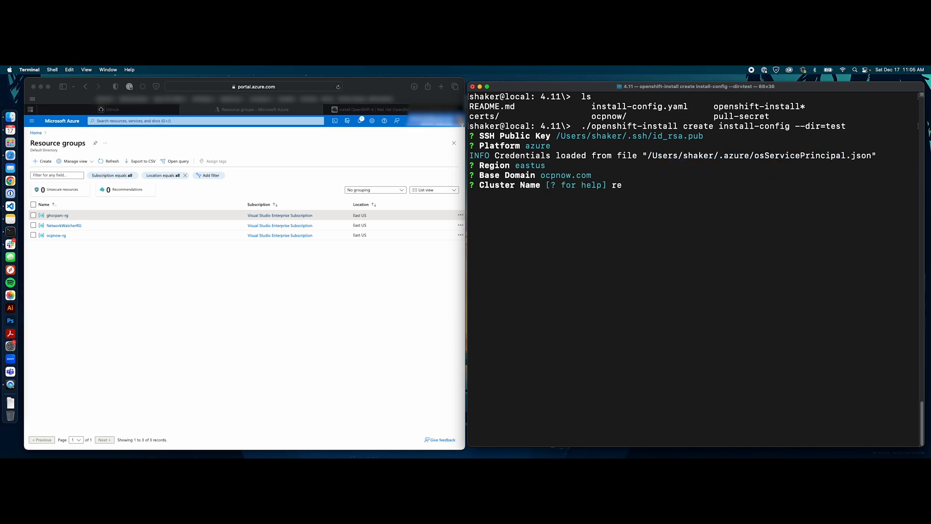
text(dtest)
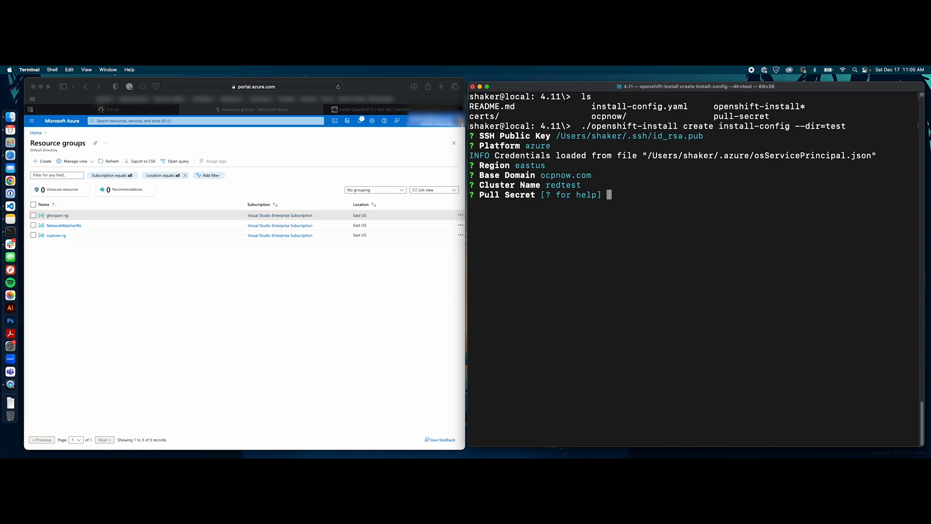
key(ctrl+c)
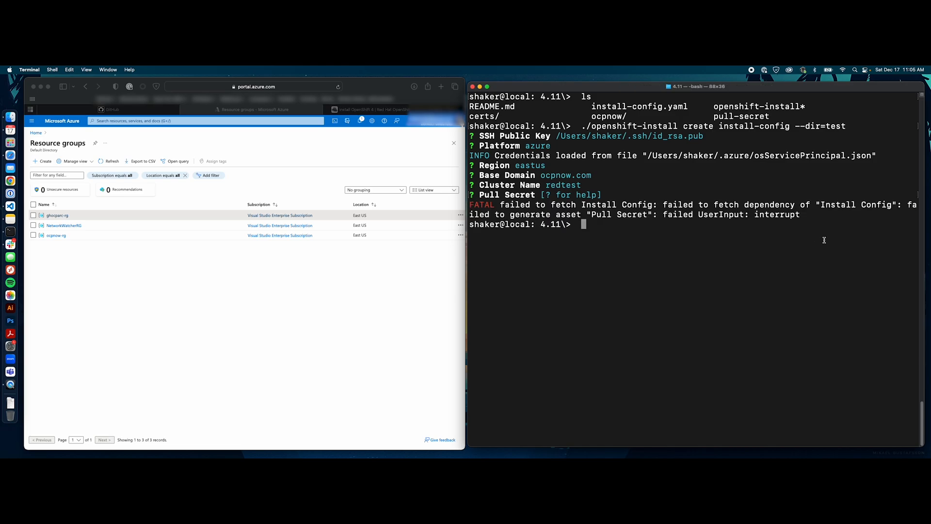
Delete the leftover test folder with rm -rf test and open install-config.yaml in vi.
text(ls)
text(cd test/)
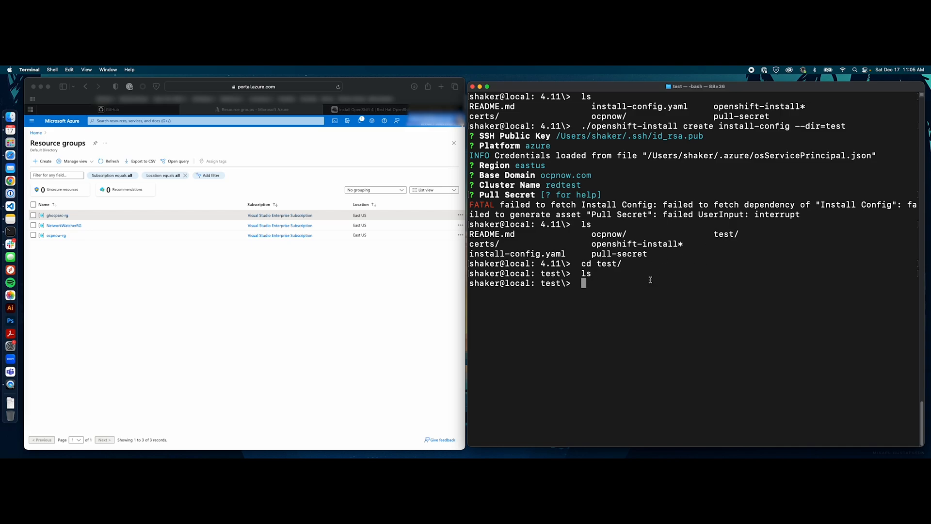
text(c)
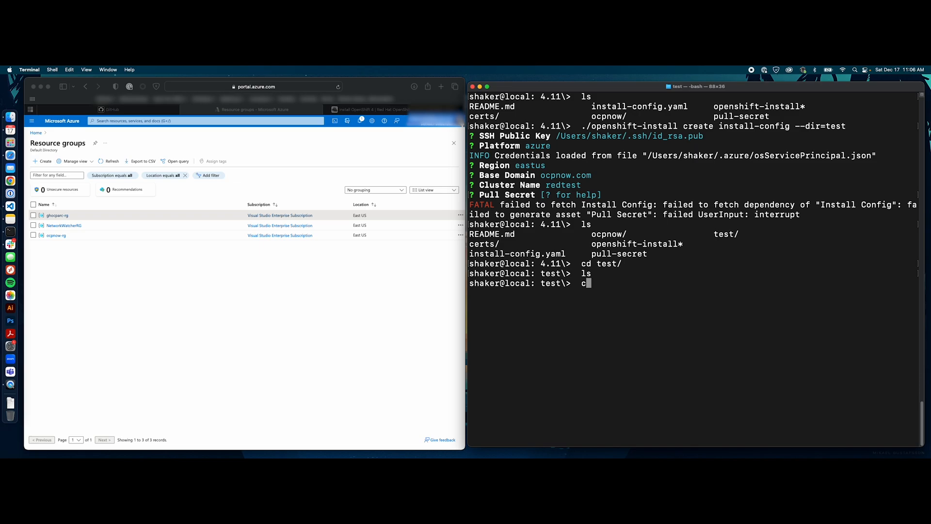
text(cd ..)
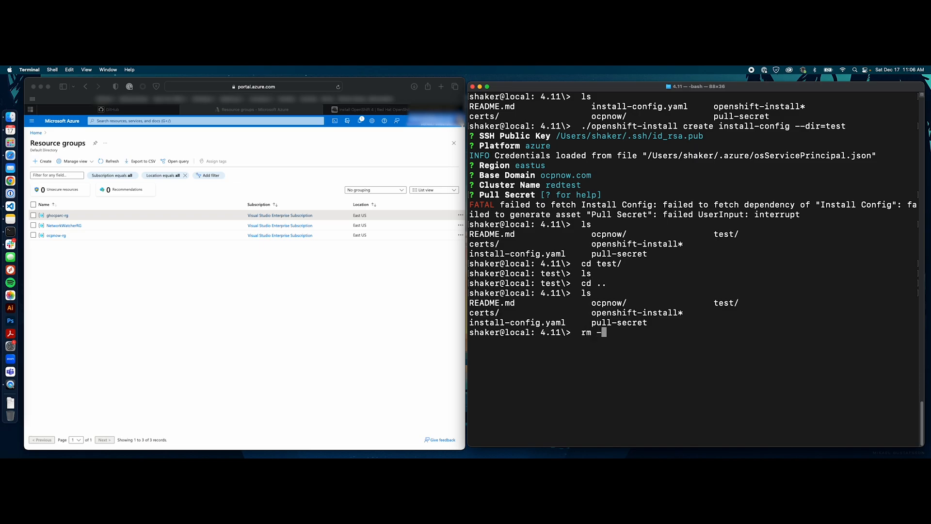
text(rf test)
text(ls)
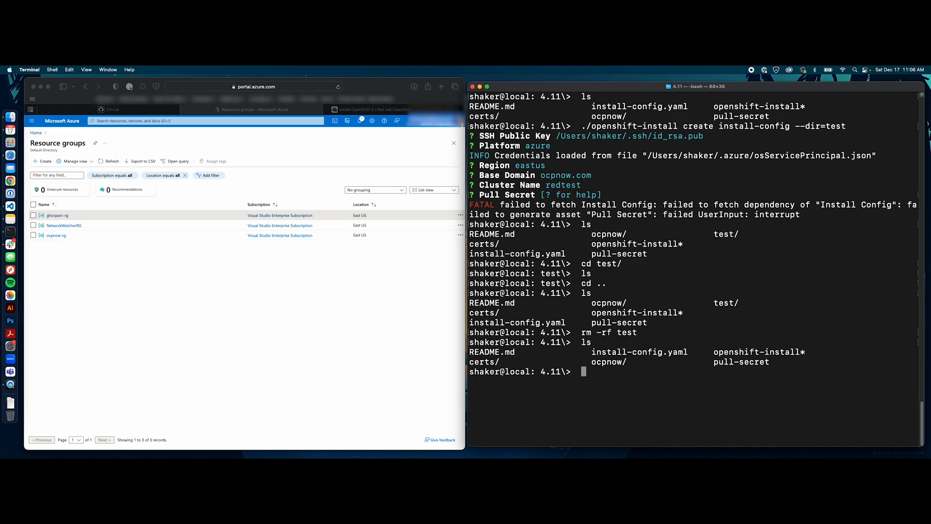
text(v)
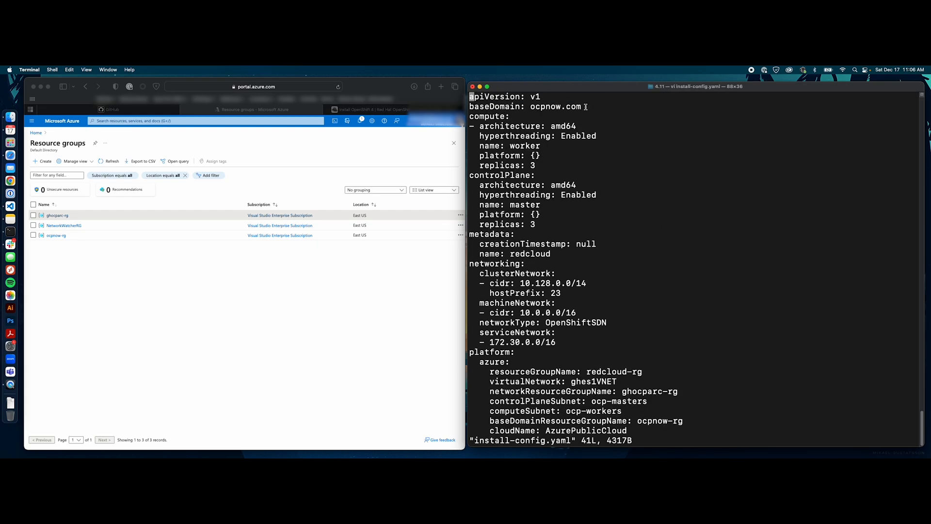
Compare the config's machineNetwork with ghes1VNET's 10.0.0.0/16 address space in Azure.
click(505, 165)
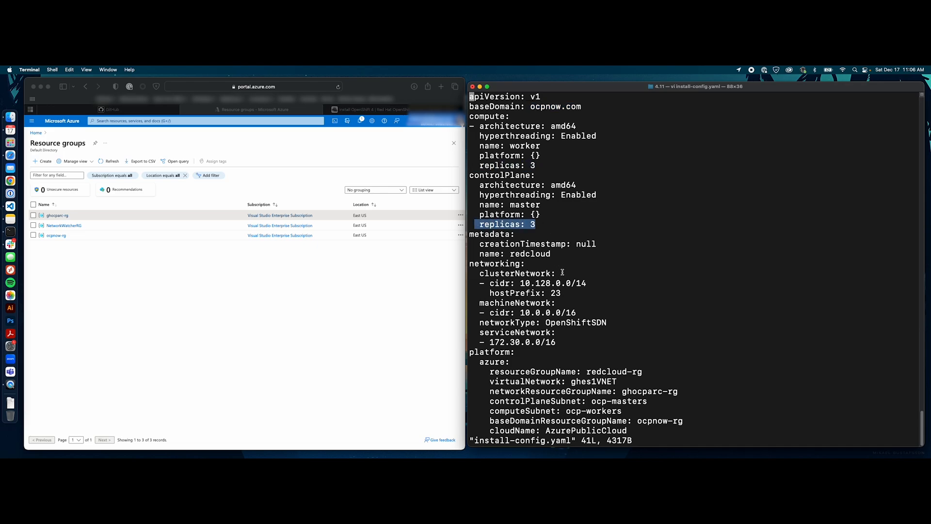
mouse_move(508, 246)
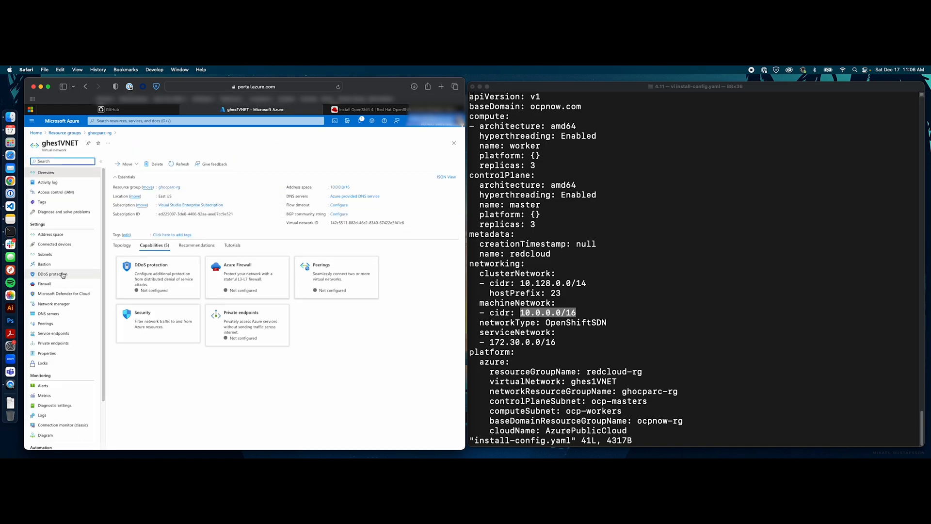
click(51, 233)
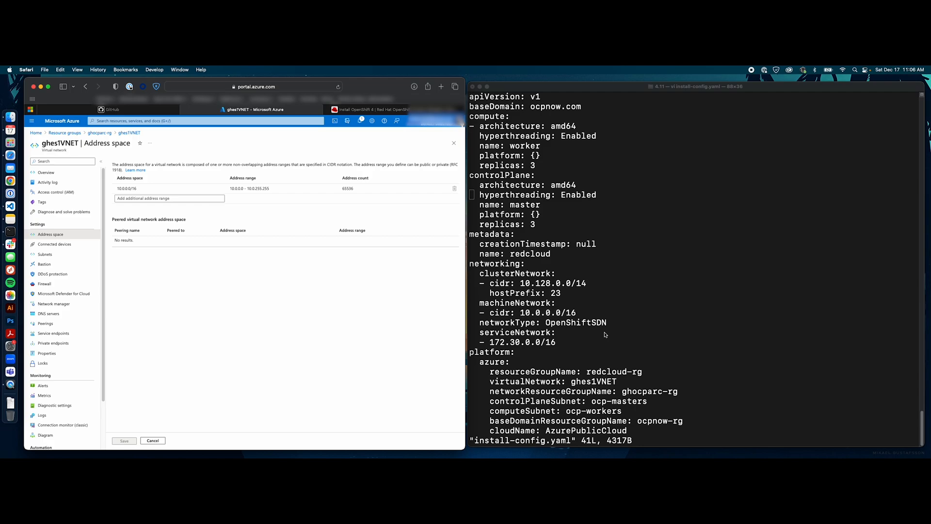
scroll(down, 3)
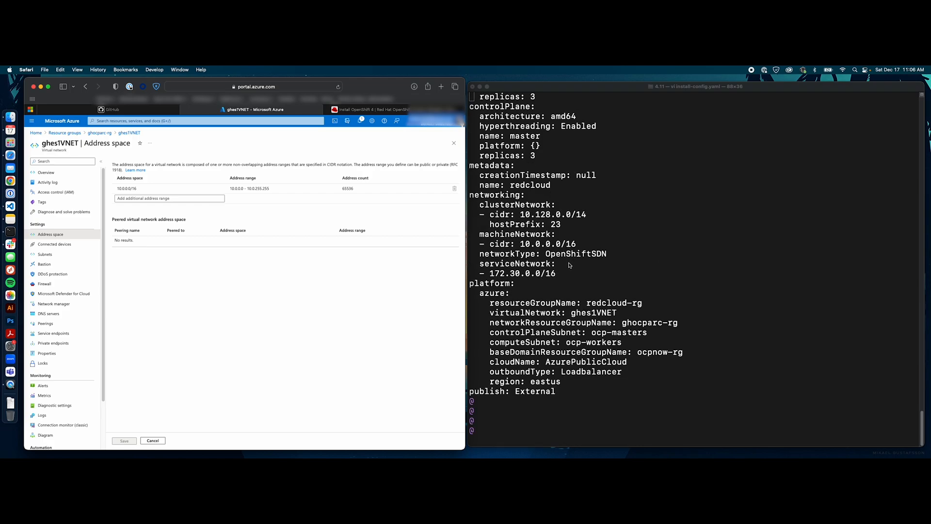
mouse_move(582, 261)
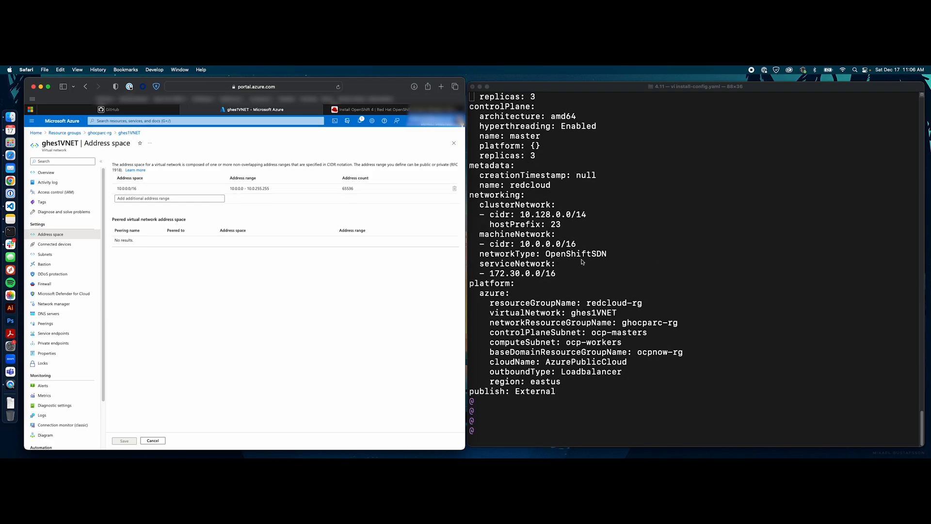
click(585, 279)
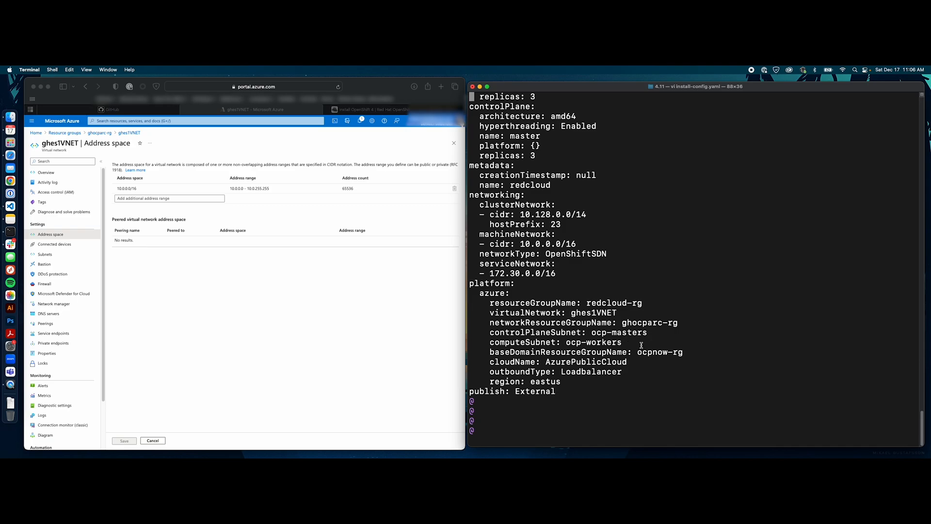
Highlight the redcloud-rg resource group and ghes1VNET network names in install-config.yaml.
drag(490, 332, 622, 342)
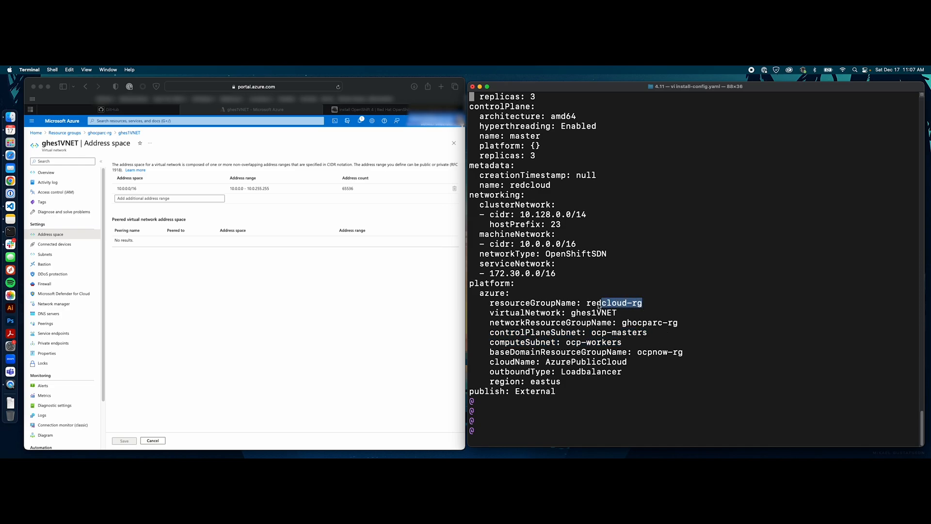
double_click(615, 303)
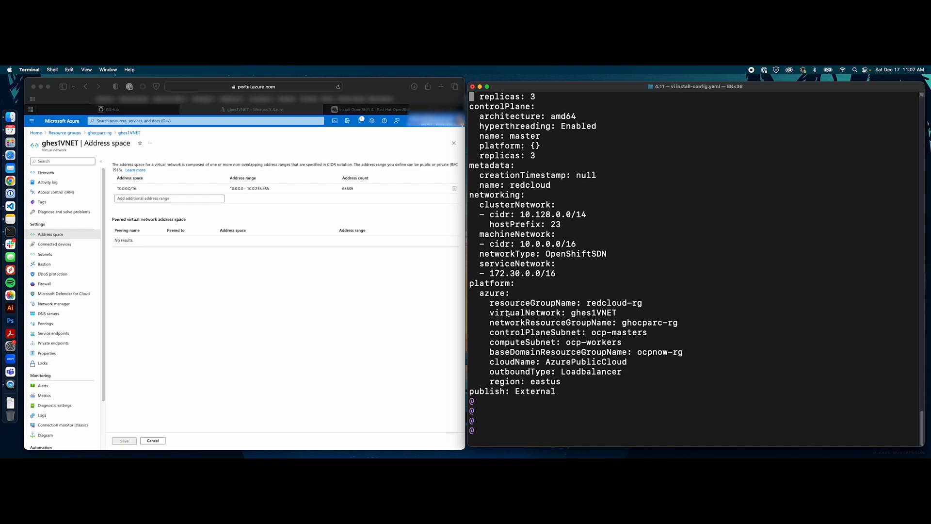
double_click(594, 313)
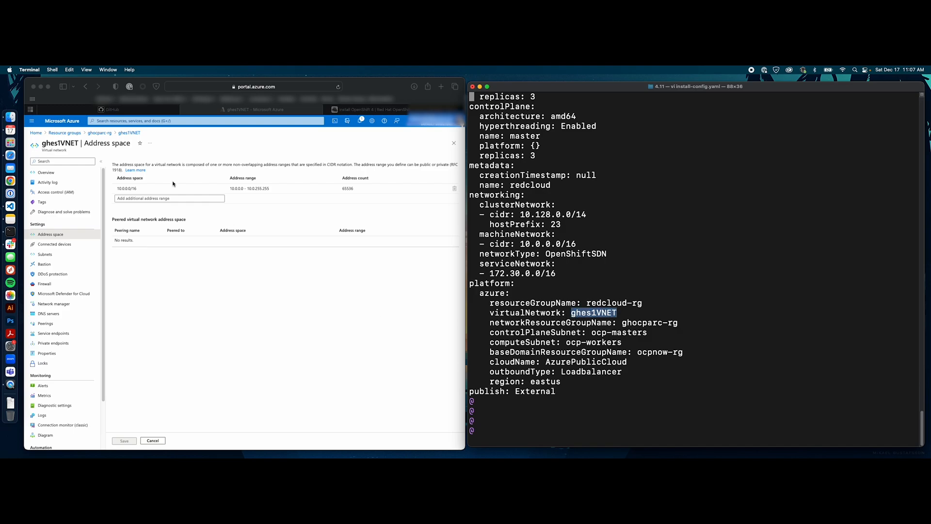
mouse_move(658, 334)
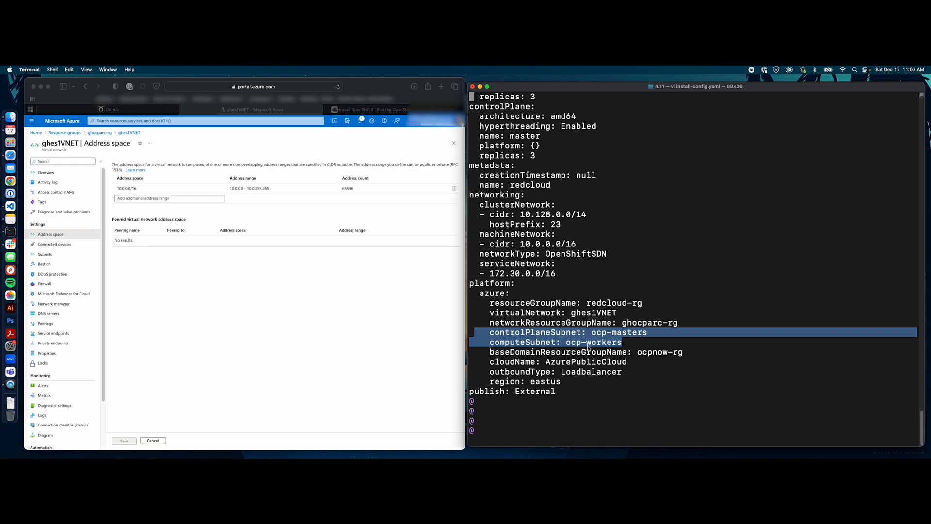
mouse_move(596, 279)
text(rm -)
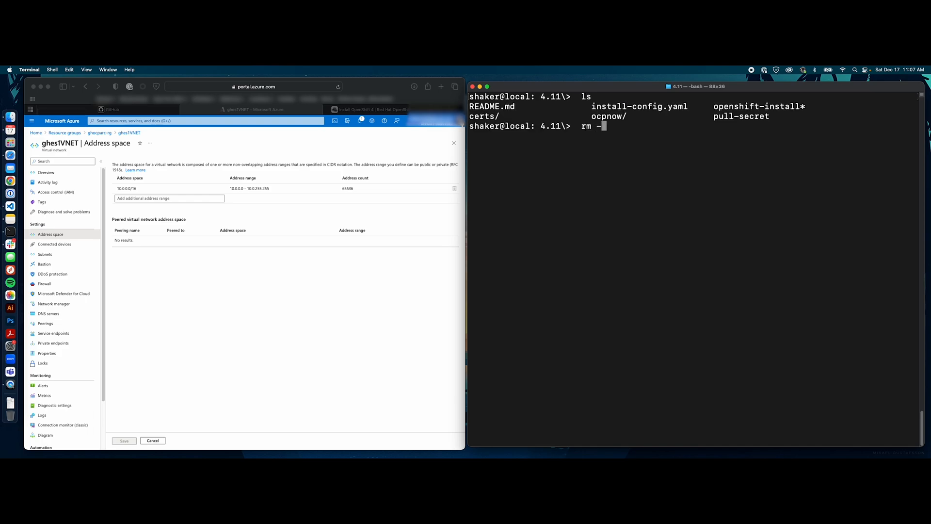
Delete and recreate the ocpnow folder, then copy install-config.yaml into it.
text(fff)
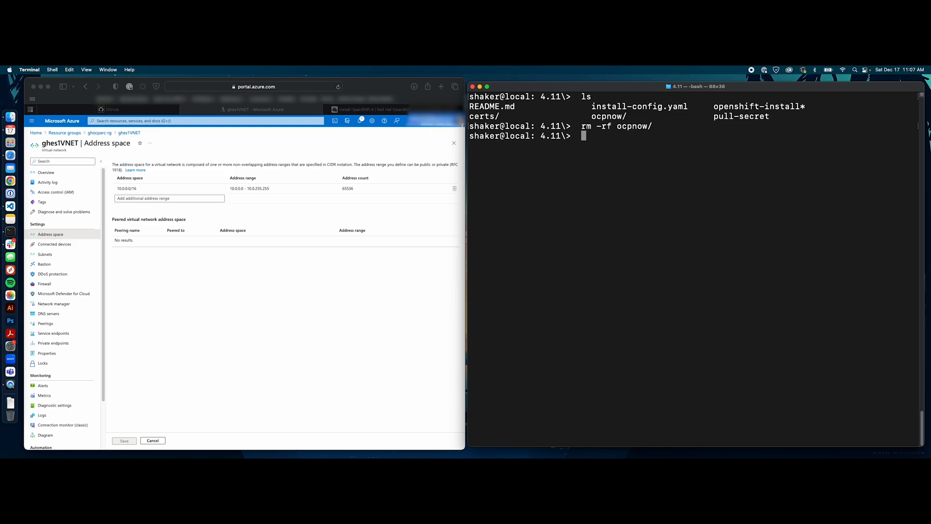
text(mkdir ocpnow)
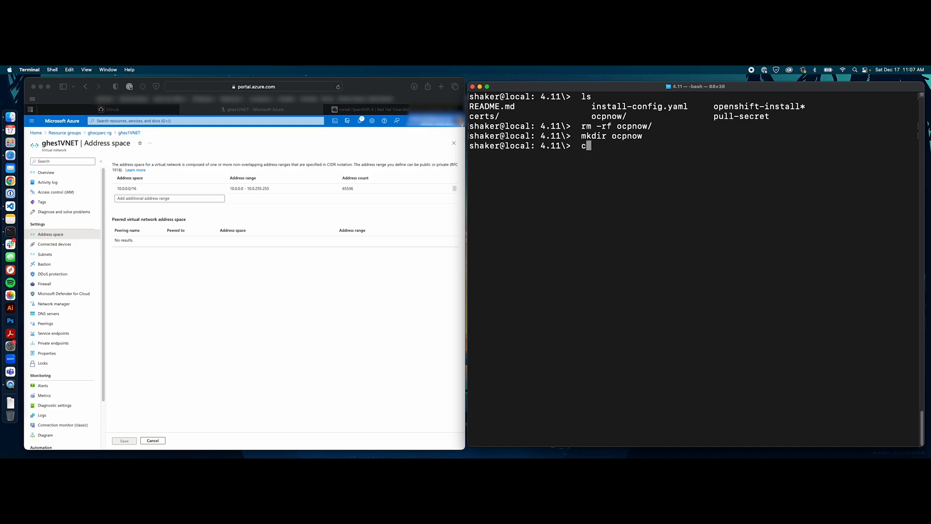
text(op)
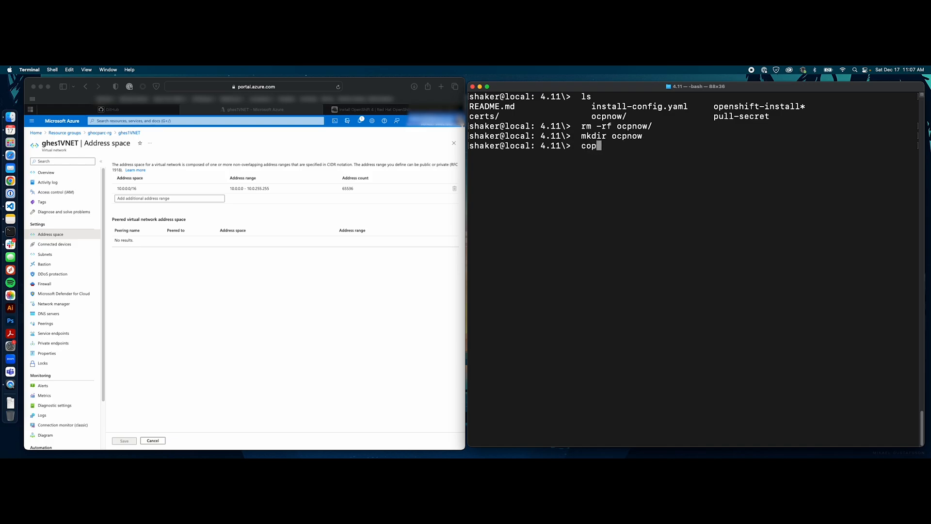
text(install-config.yaml)
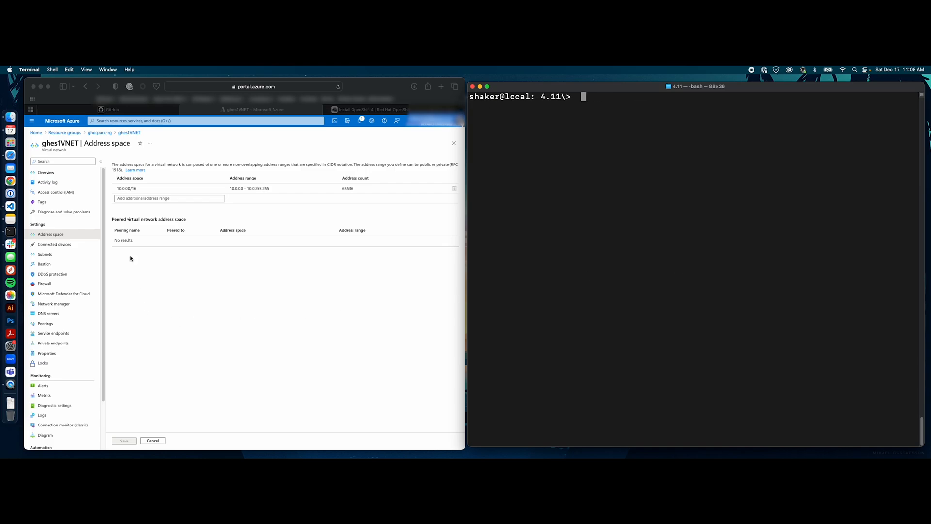
mouse_move(203, 338)
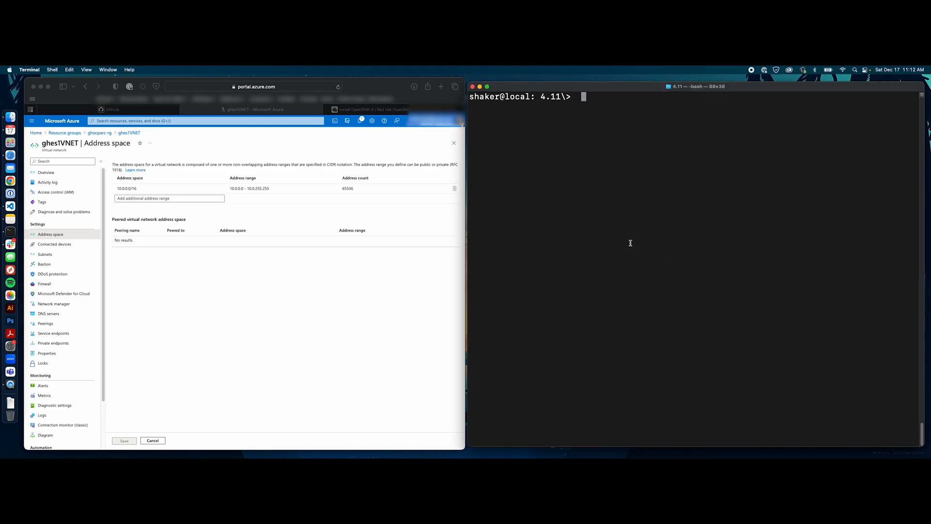
Export OPENSHIFT_RG=redcloud-rg and type SVC_PRINCIPAL=ocpnowsp.
text(export OPENSHIFT_RG=redcloud-rg)
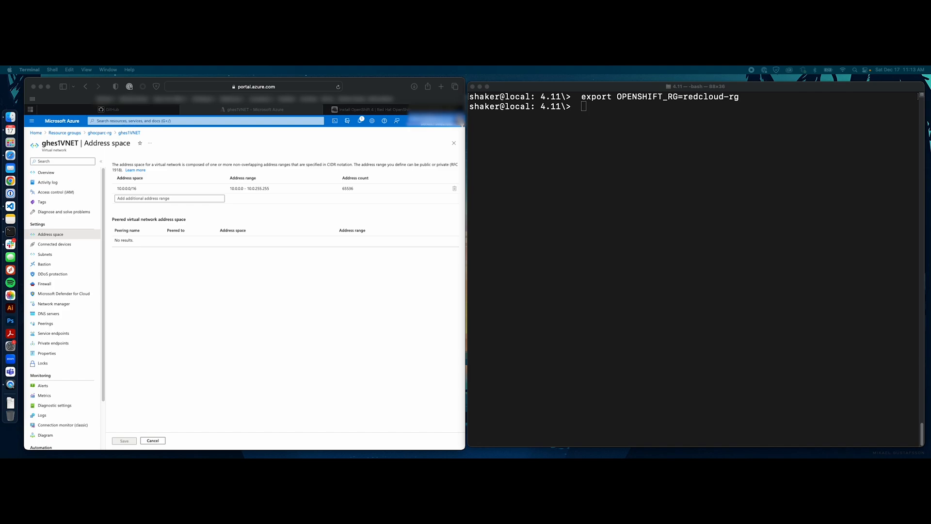
text(export SVC_PRINCIPAL=)
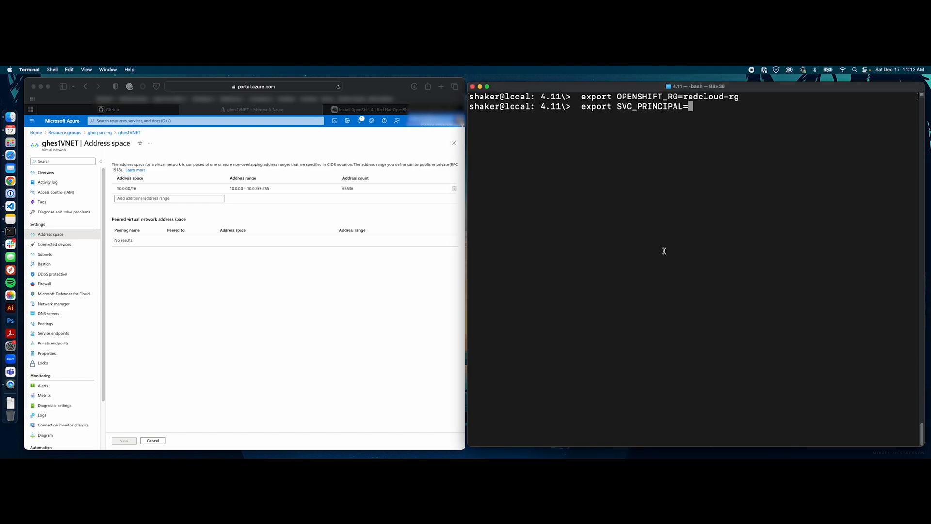
text(ocpnowsp)
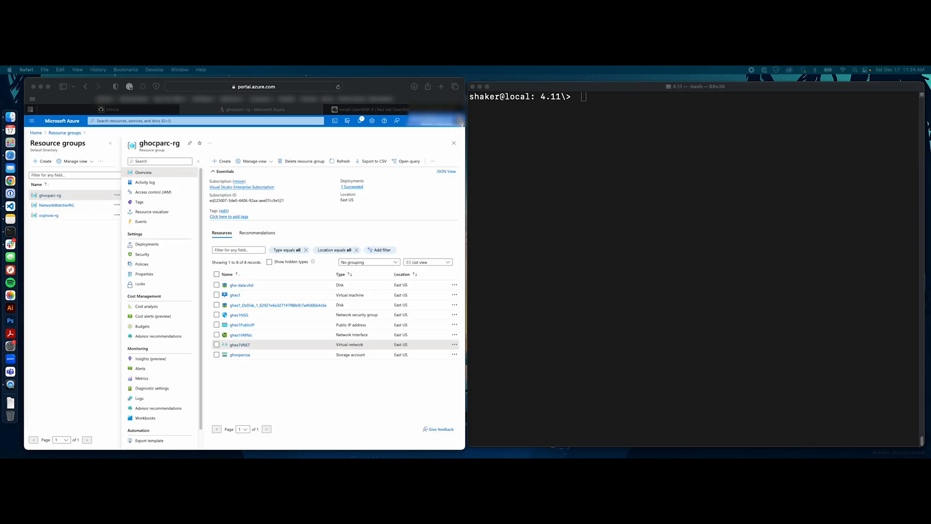
Create NSG rules OpenShift-API, OpenShift-HTTPS, OpenShift-Bootstrap for ports 6443, 443, 22623.
text(az network nsg rule create --resource-group ${RESOURCE_GROUP} --nsg-name ${VM_NAME}NSG --name OpenShift-API --priority 100 --destination-address-prefixes '*' --destination-port-ranges 6443 --protocol Tcp)
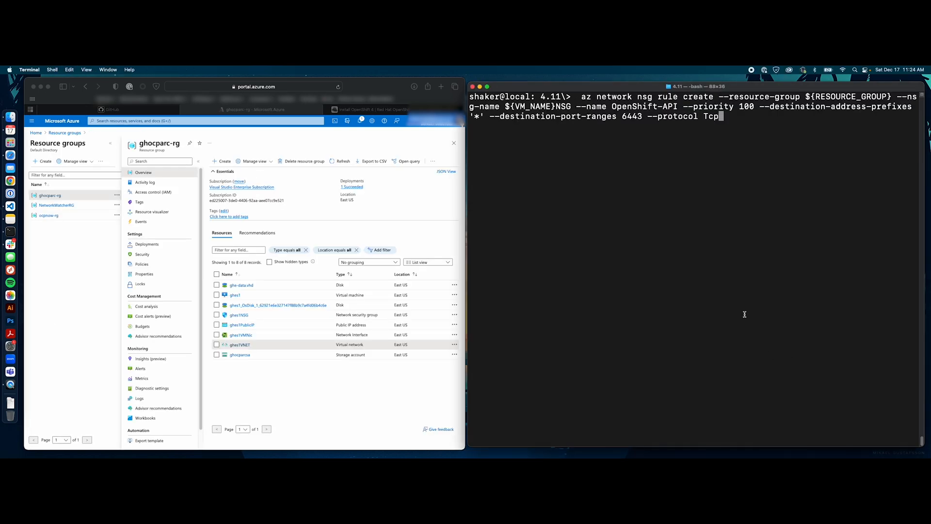
double_click(631, 116)
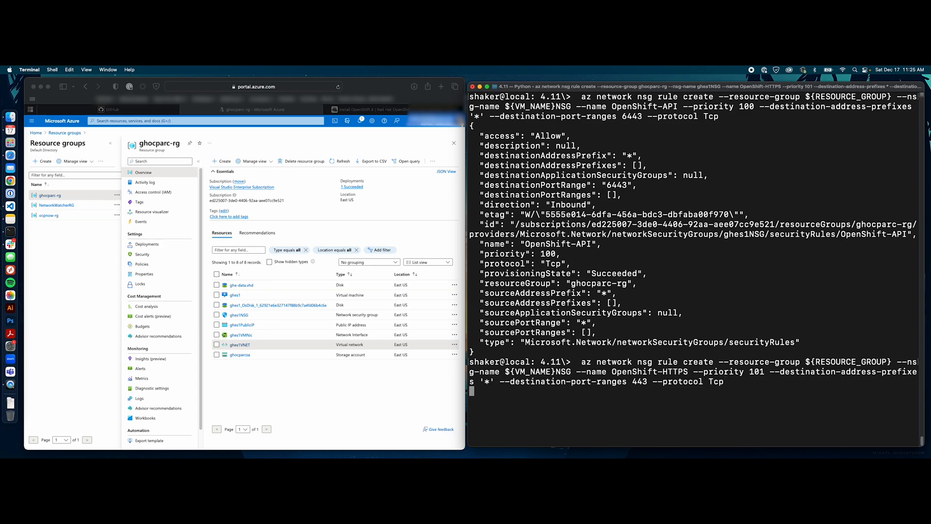
key(enter)
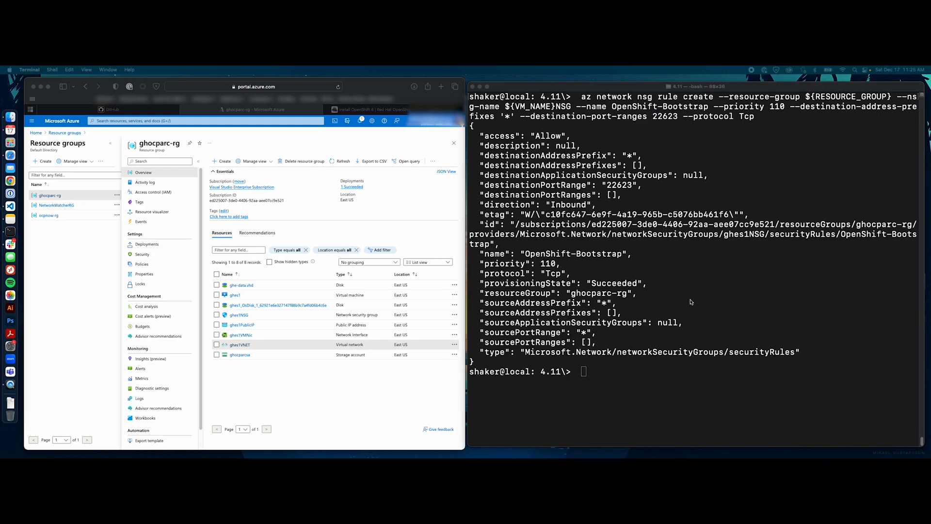
mouse_move(294, 291)
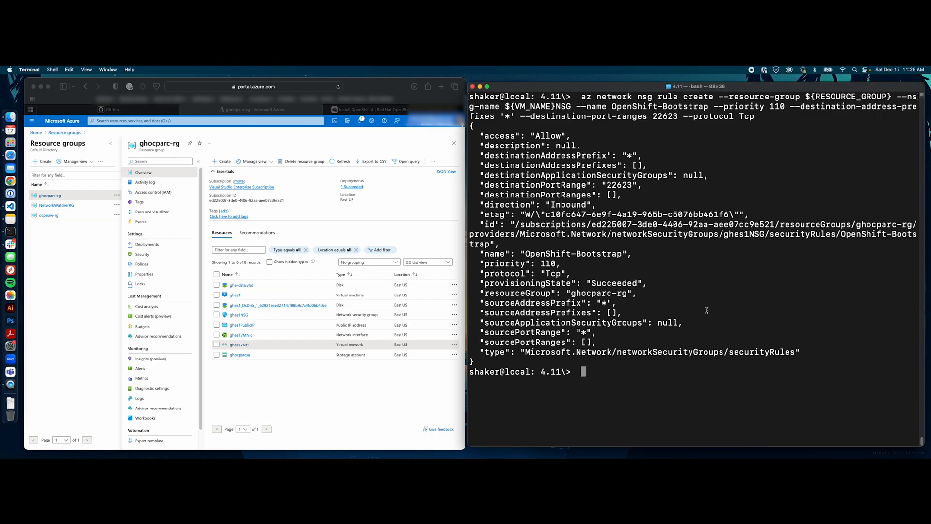
text(clea)
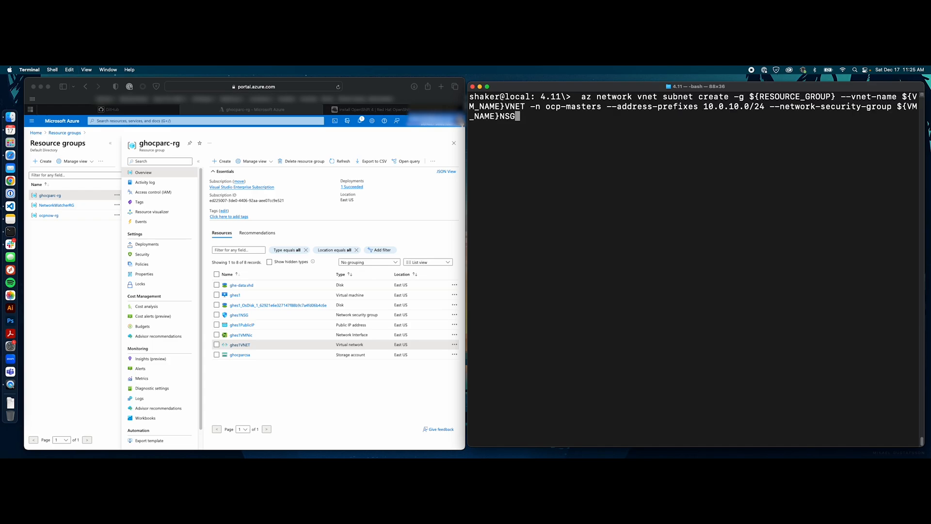
Create the ocp-masters subnet 10.0.10.0/24 with the NSG, plus the OpenShift resource group.
double_click(573, 106)
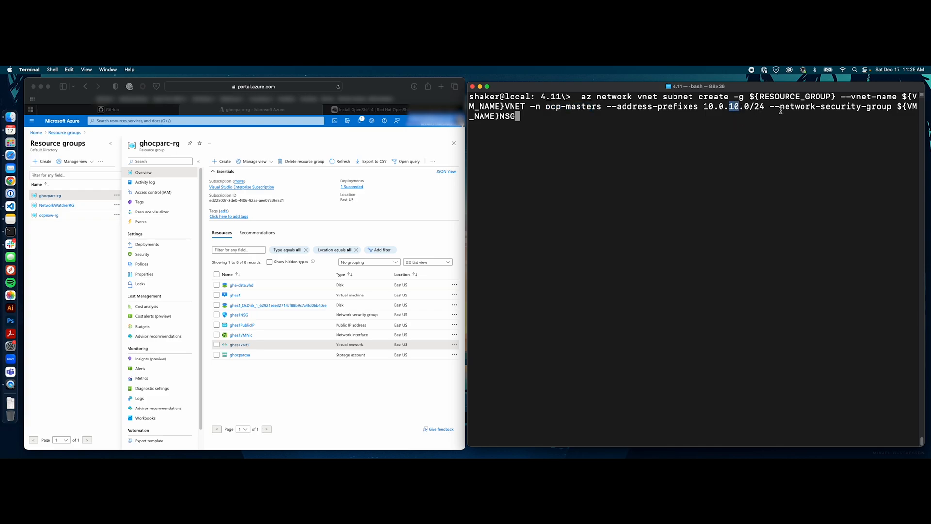
mouse_move(821, 124)
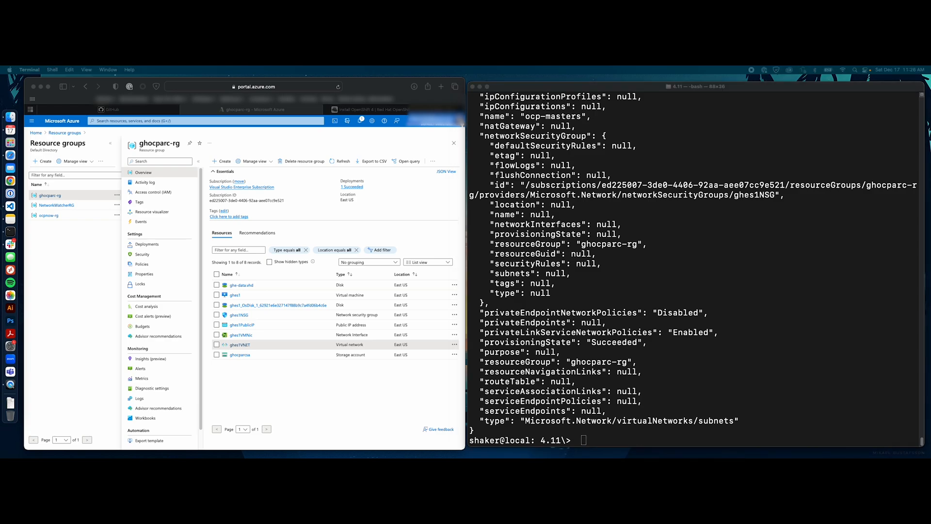
mouse_move(712, 310)
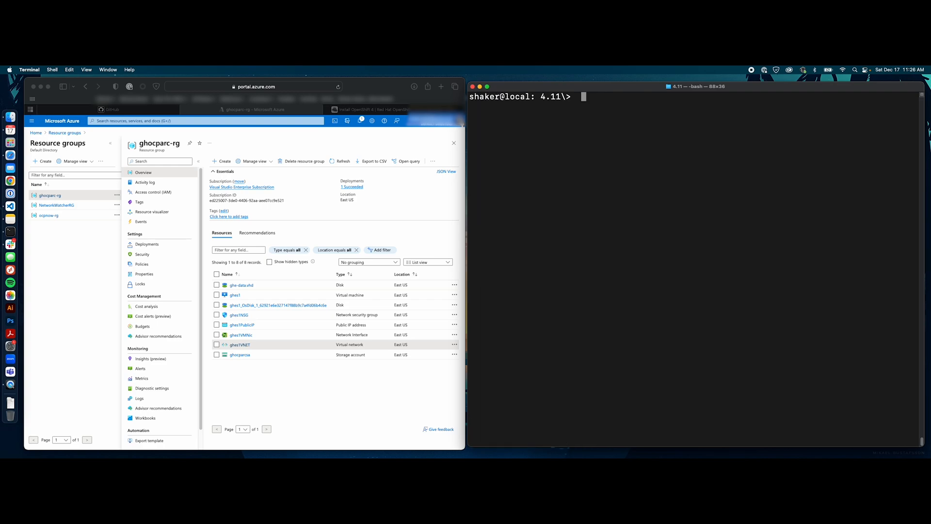
text(az network vnet subnet create -g ${RESOURCE_GROUP} --vnet-name ${VM_NAME}VNET -n ocp-workers --address-prefixes 10.0.100.0/24 --network-security-group ${VM_NAME}NSG)
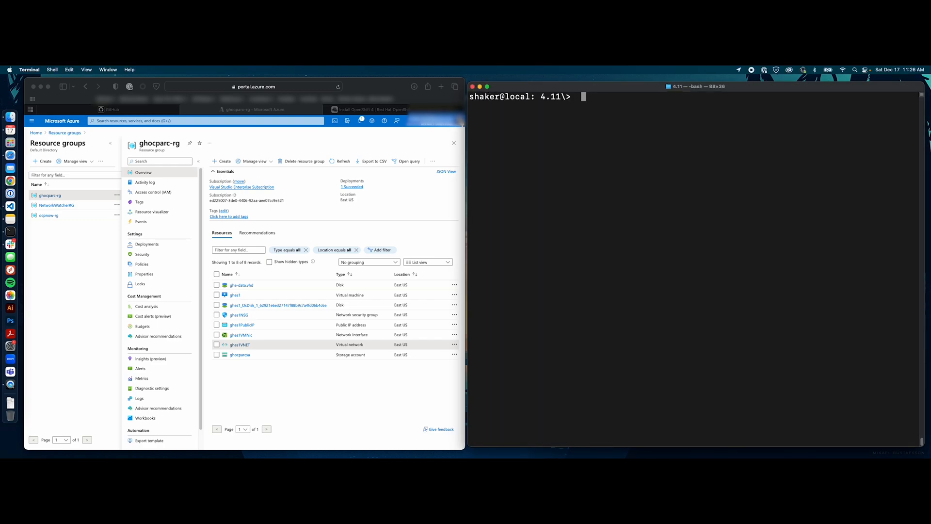
text(az group create --resource-group ${OPENSHIFT_RG} --location ${LOCATION})
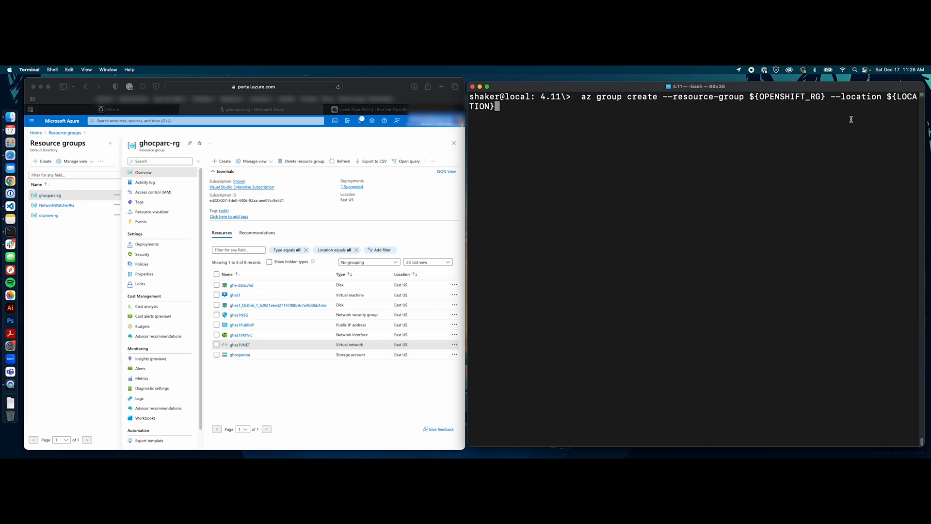
key(Return)
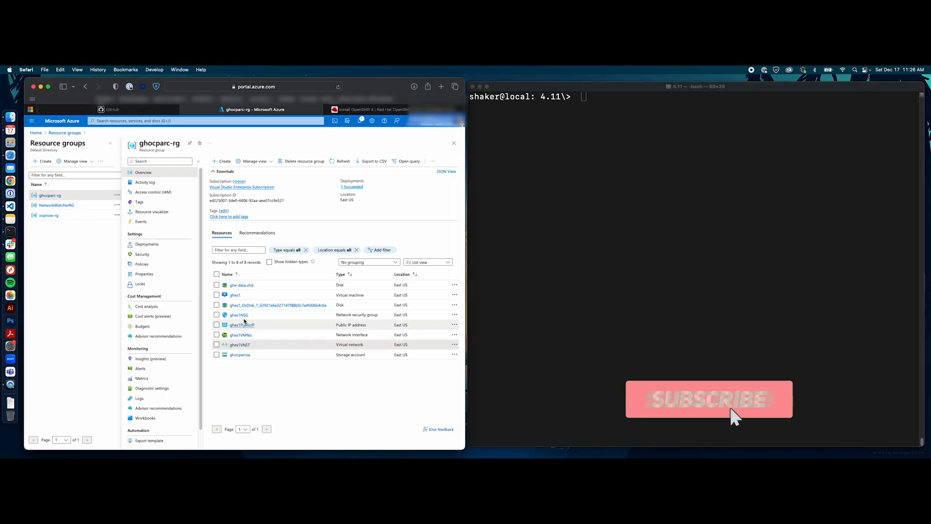
Confirm ghes1NSG's subnets and ghes1VNET's ocp-masters and ocp-workers subnets in the portal.
click(238, 315)
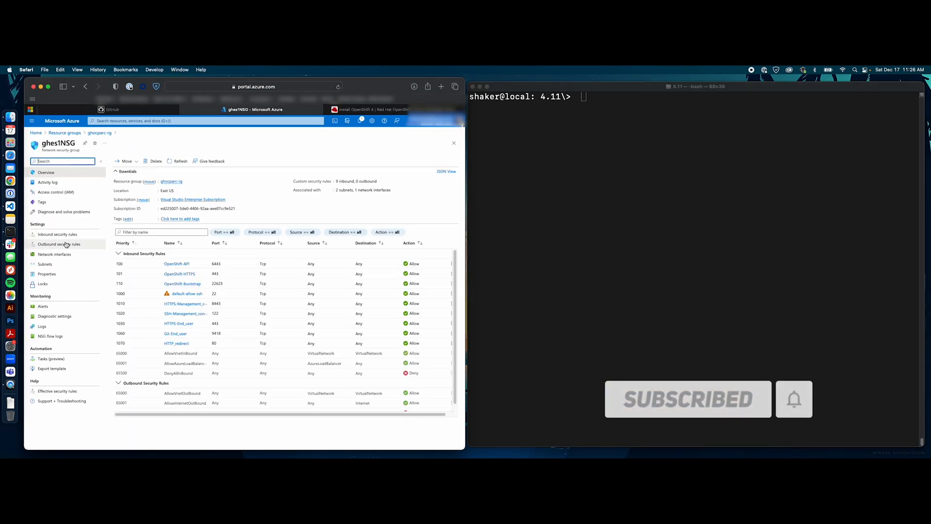
click(45, 264)
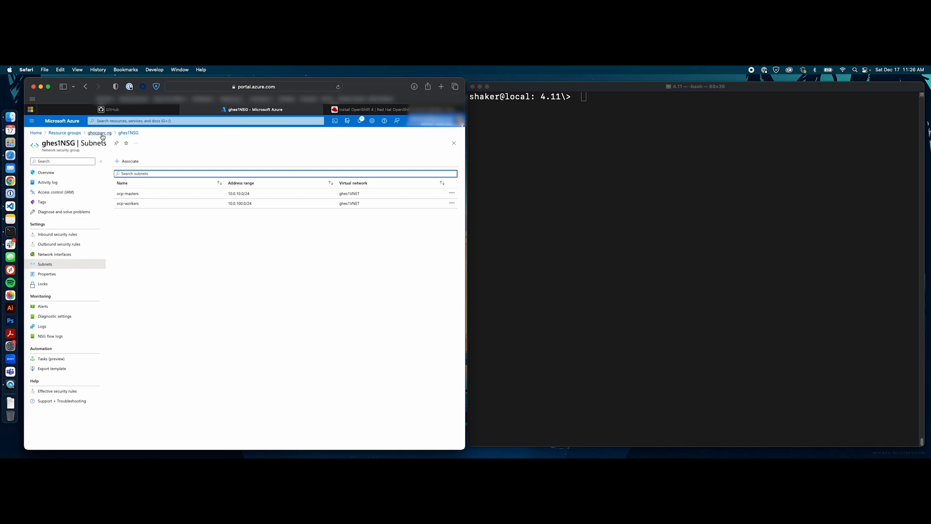
mouse_move(128, 203)
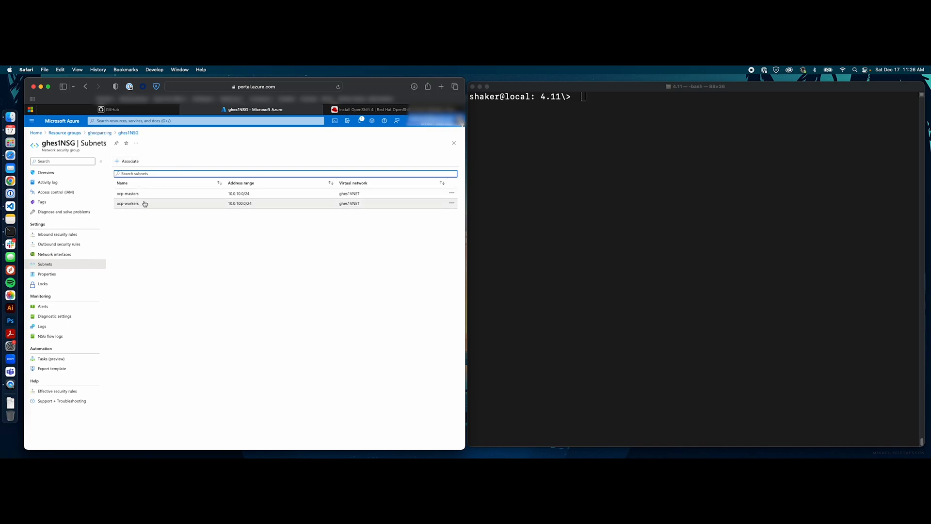
click(99, 132)
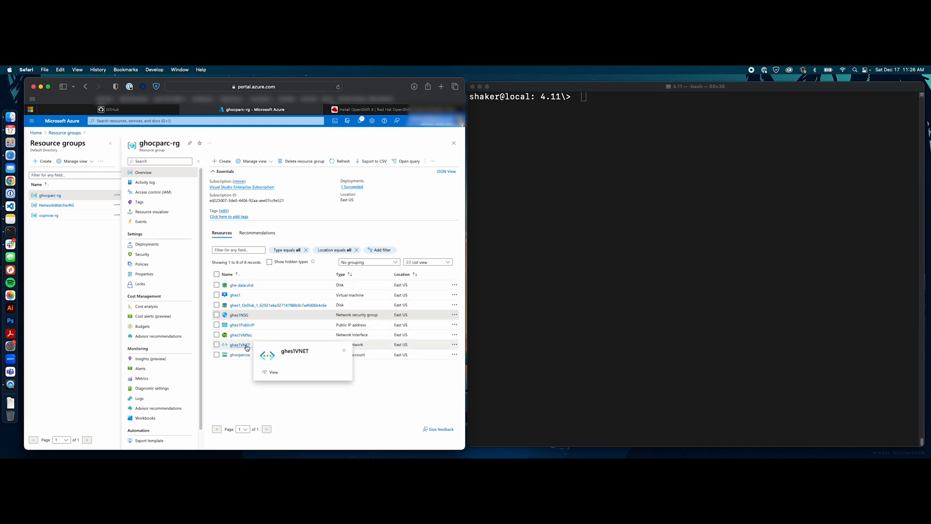
click(241, 344)
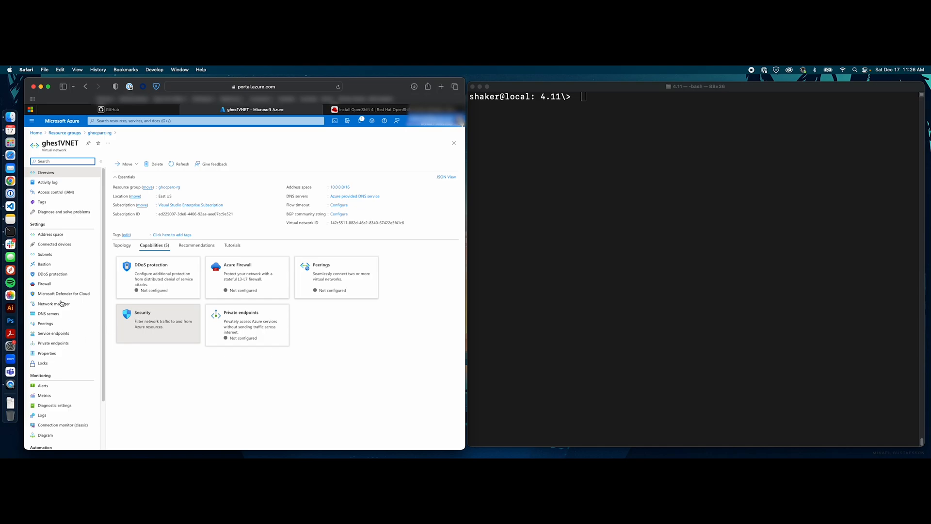
click(45, 254)
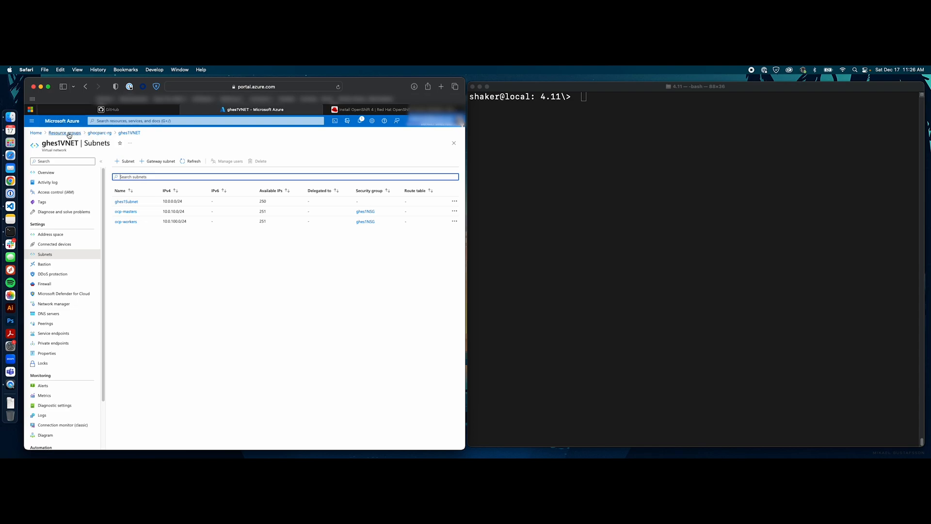
click(64, 132)
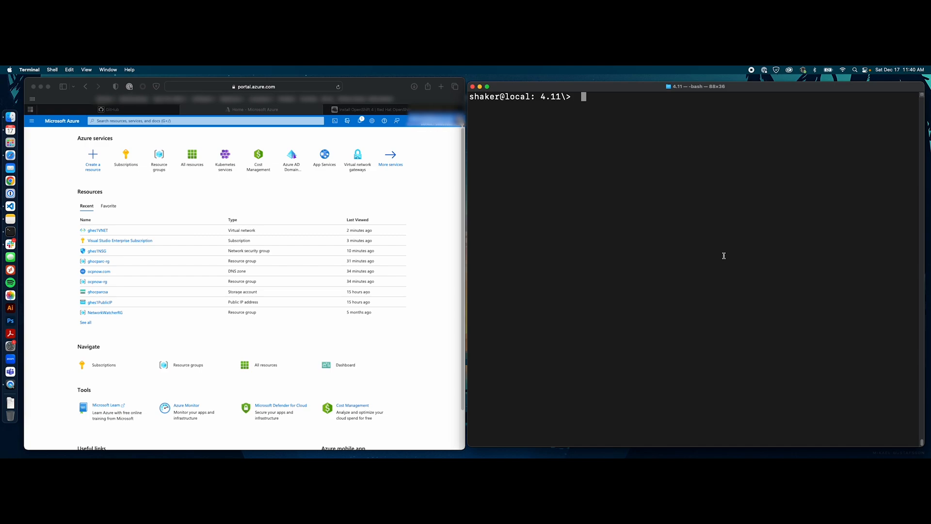
mouse_move(663, 222)
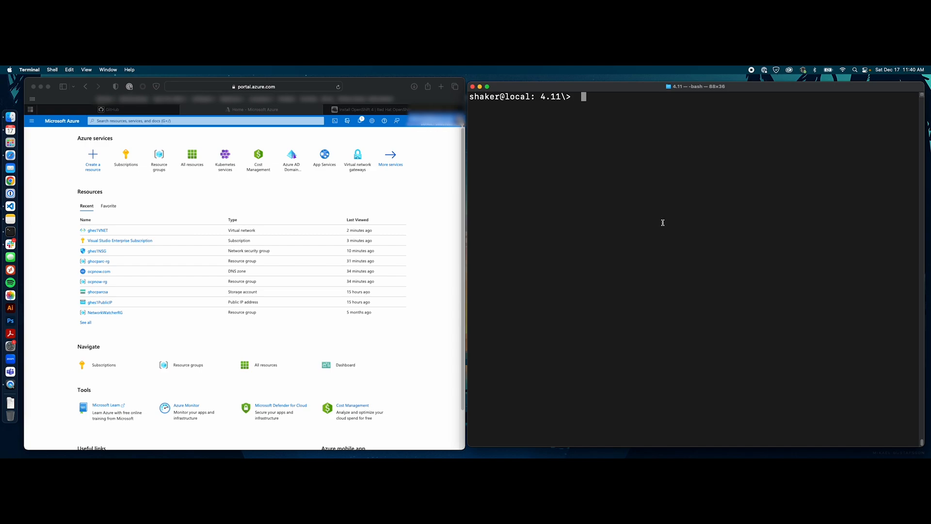
Run openshift-install create cluster for the ocpnow directory with debug log level.
text(./openshift-install)
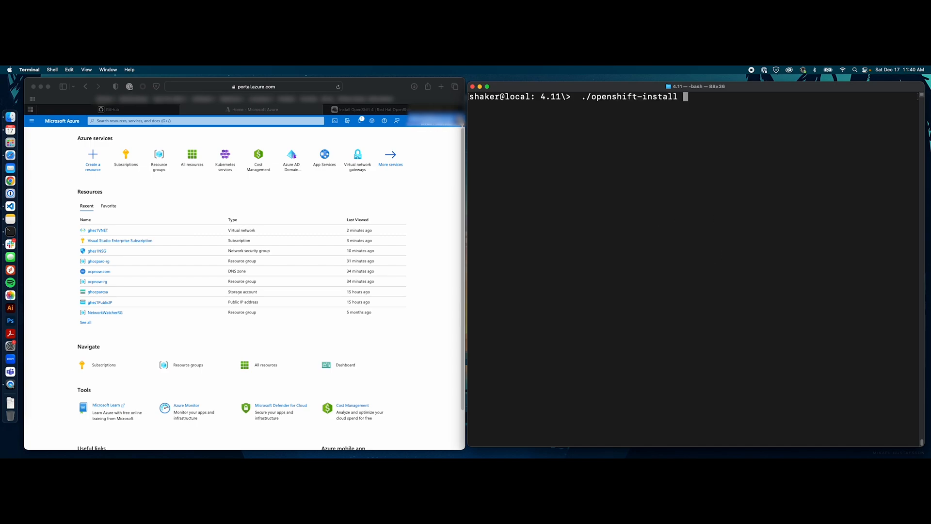
text(create cls)
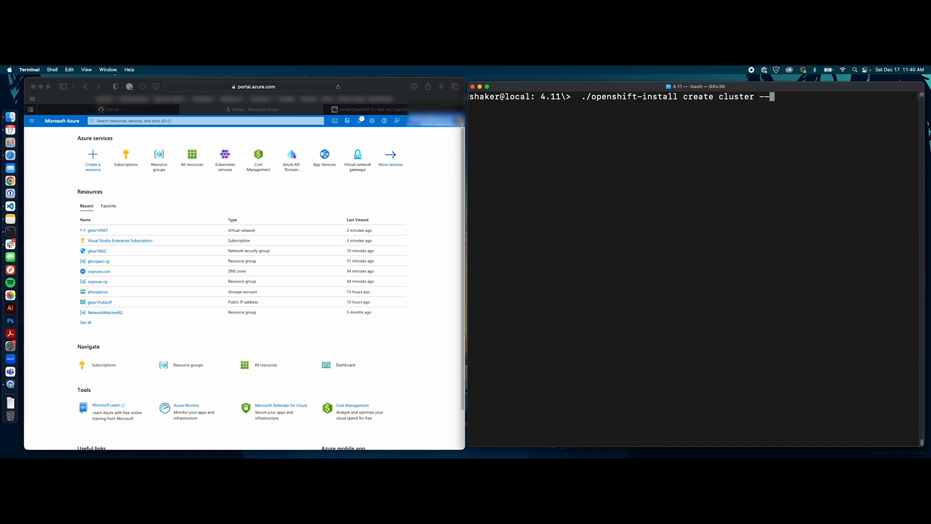
text(dir=ocpnow --log)
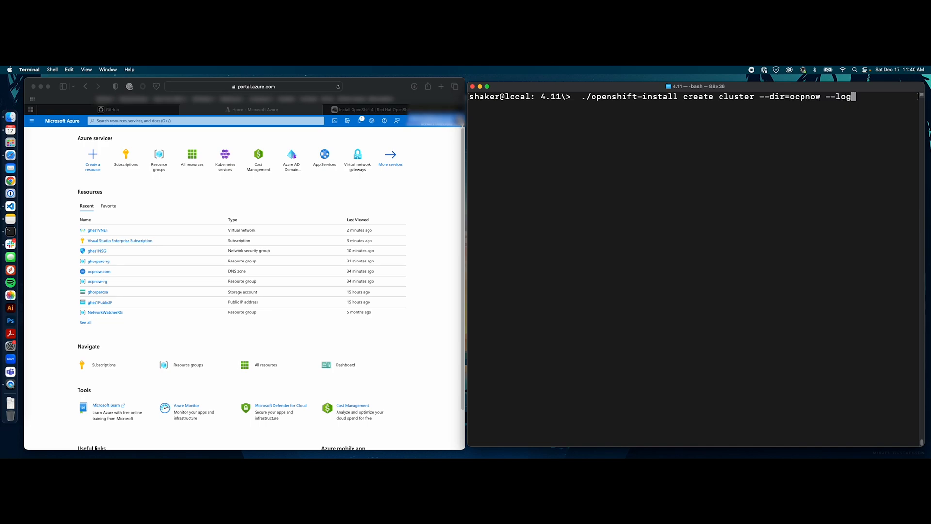
text(-level=deb)
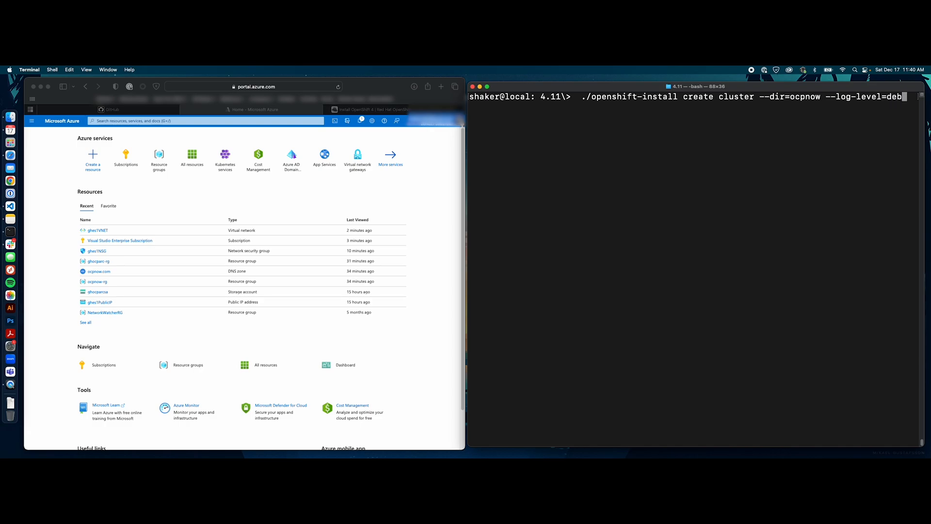
key(Return)
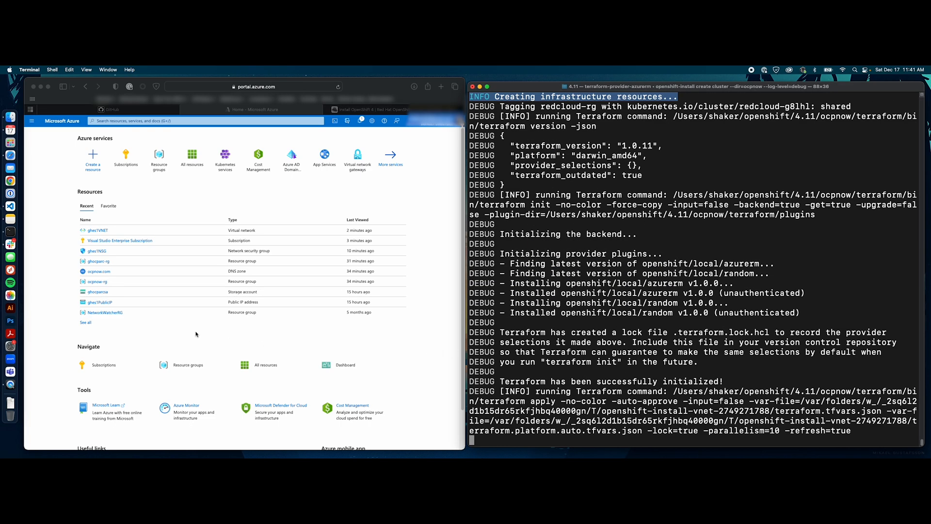
mouse_move(675, 220)
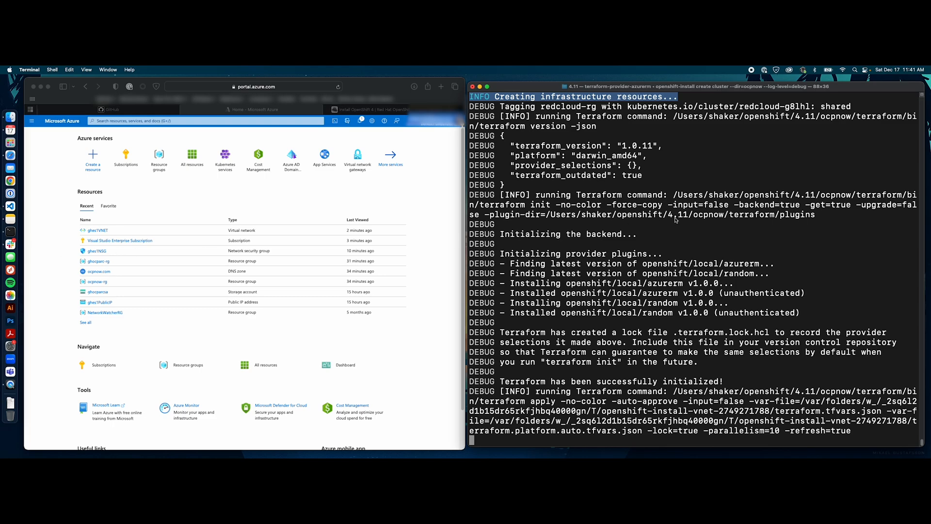
mouse_move(674, 222)
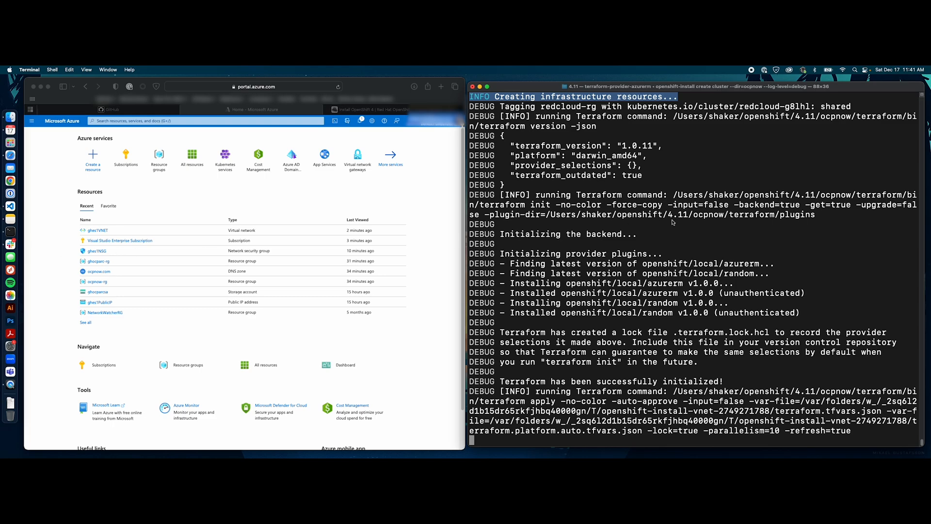